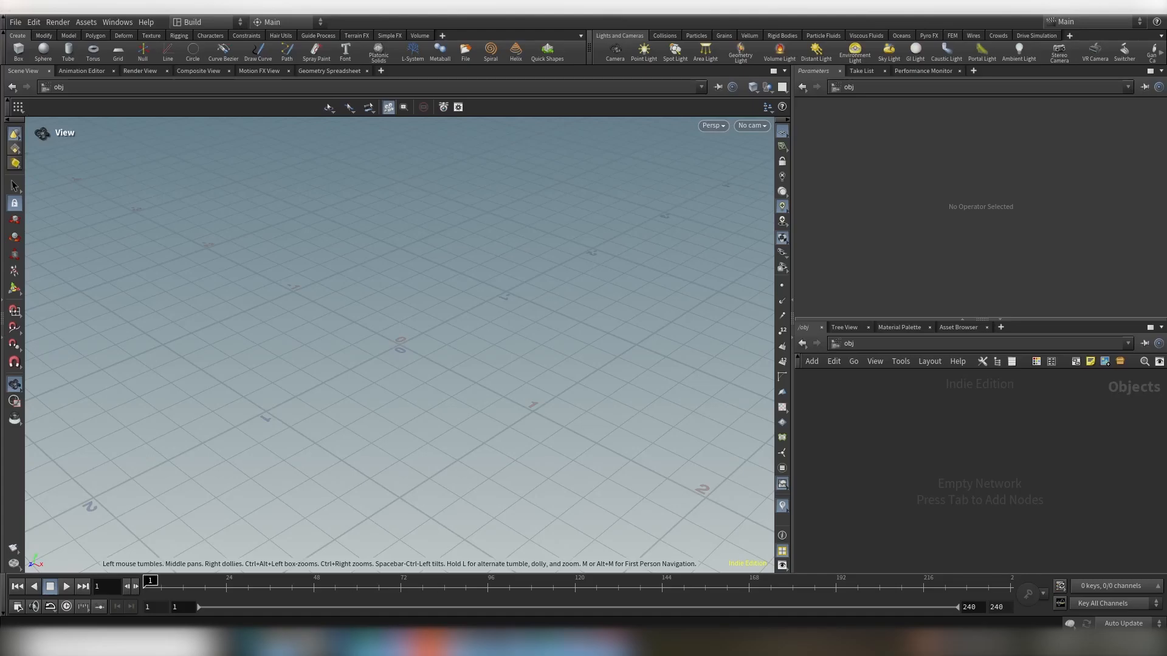
{"action": "mouse_move", "coordinate": [928, 443]}
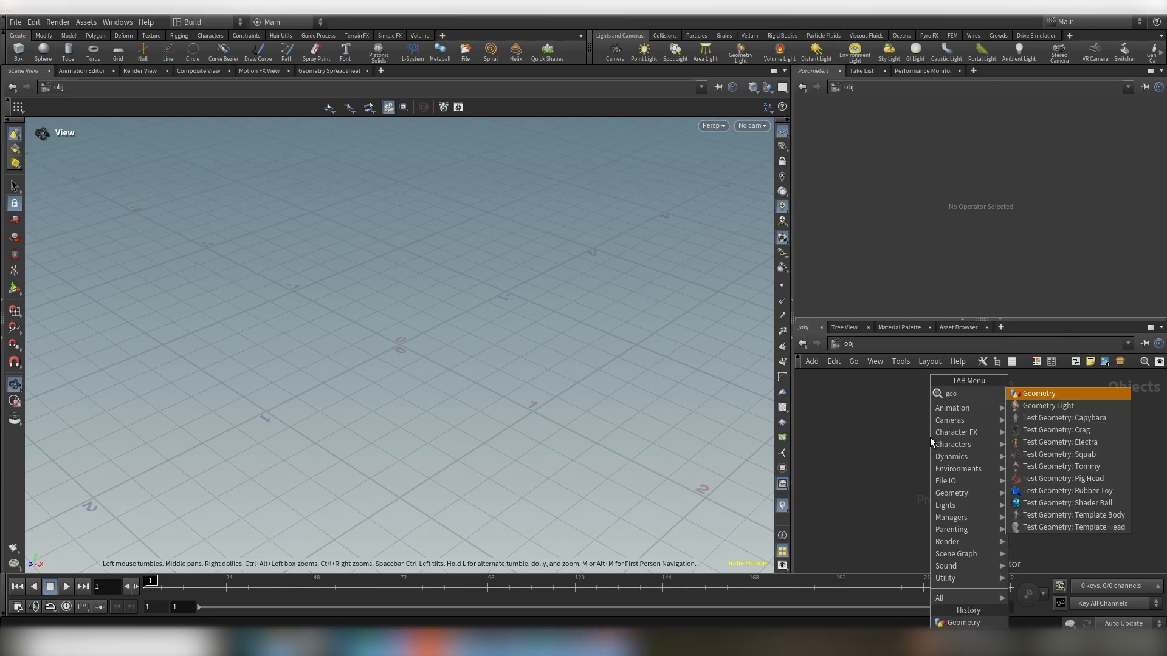
- Create geo1 and, inside it, add a Grid node and an Attribute from Map node
{"action": "left_click", "coordinate": [1039, 393]}
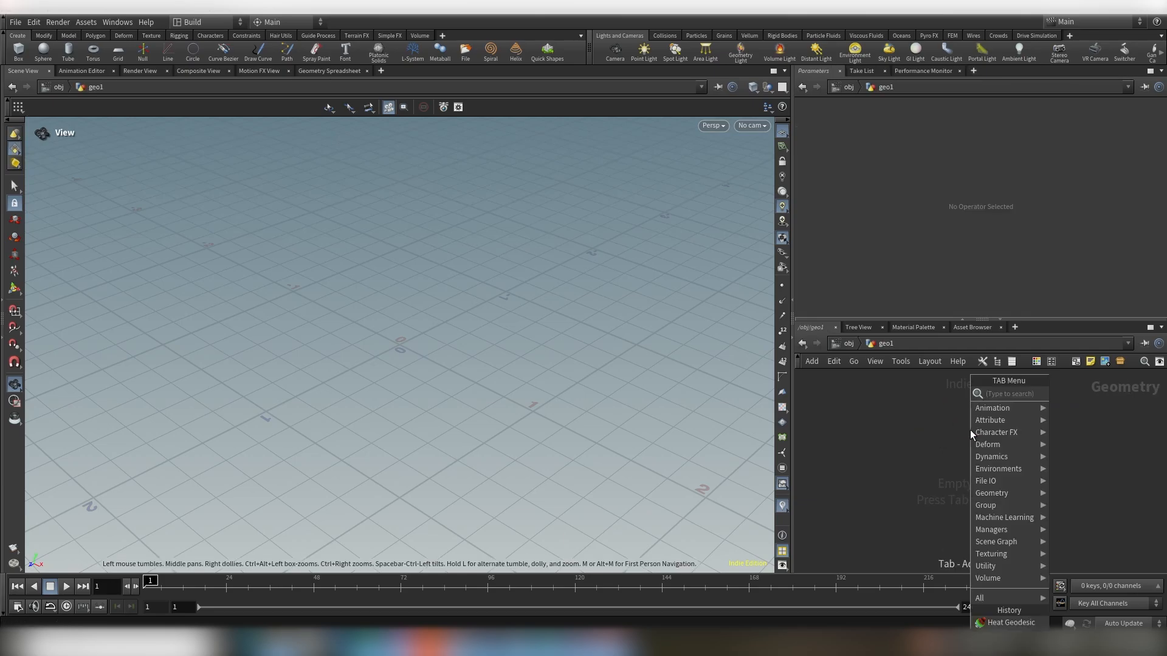
{"action": "type", "text": "attributefr"}
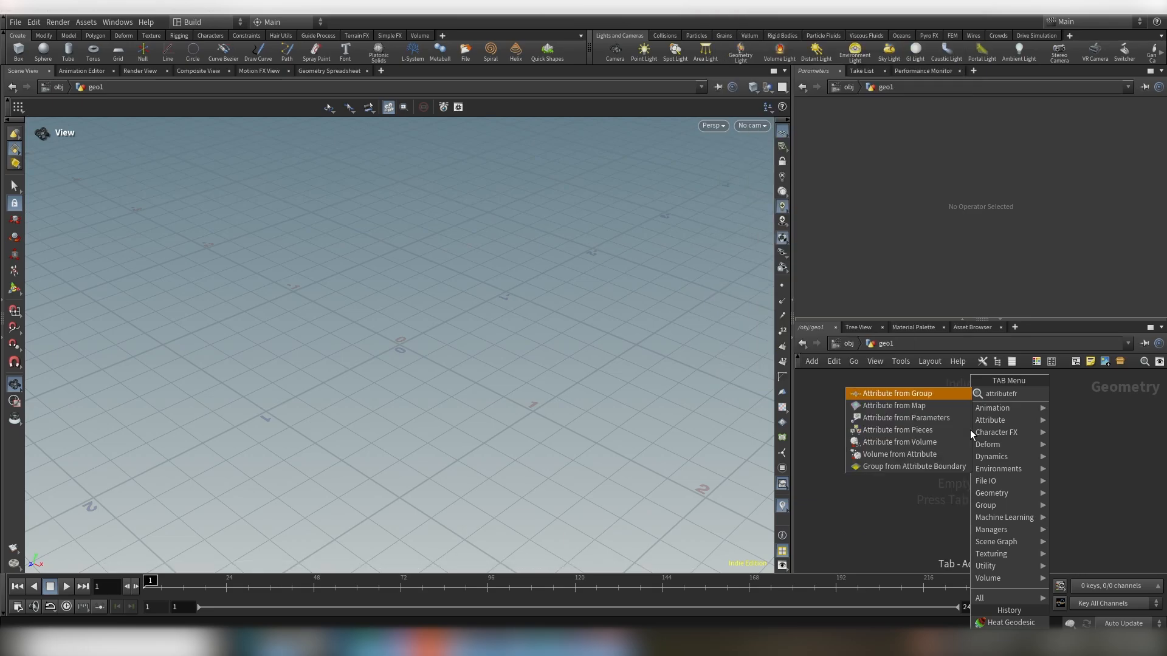
{"action": "left_click", "coordinate": [894, 405]}
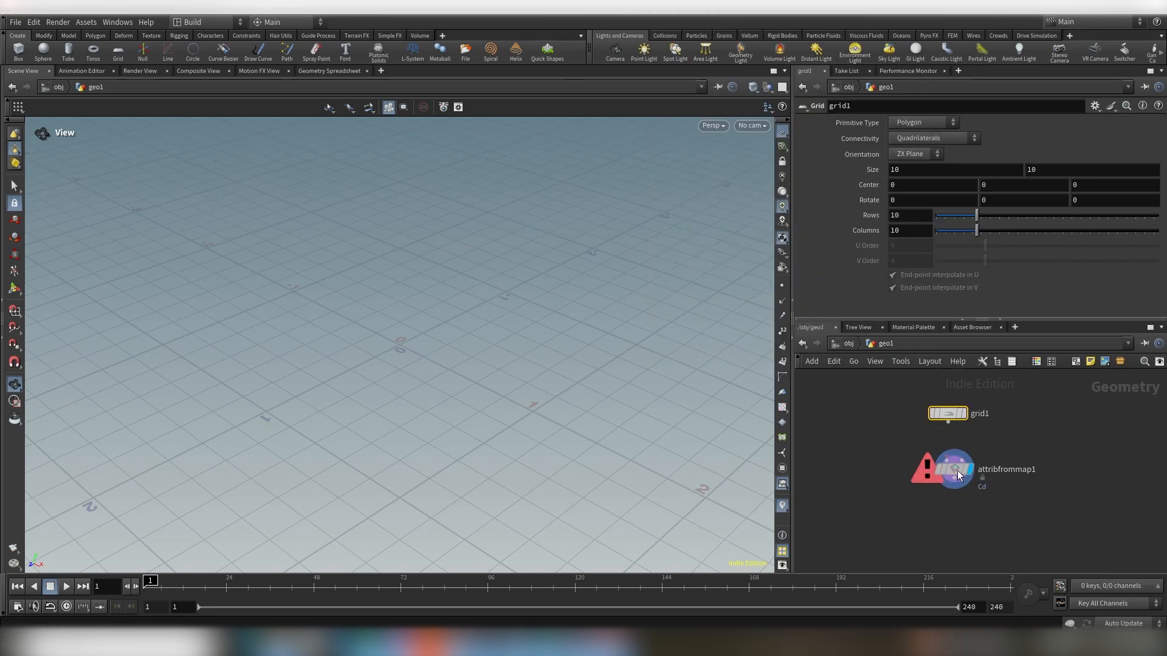
- Wire grid1 into attribfrommap1 and resize the grid to 15.3855 x 10 with 300 rows and columns
{"action": "left_click", "coordinate": [948, 469]}
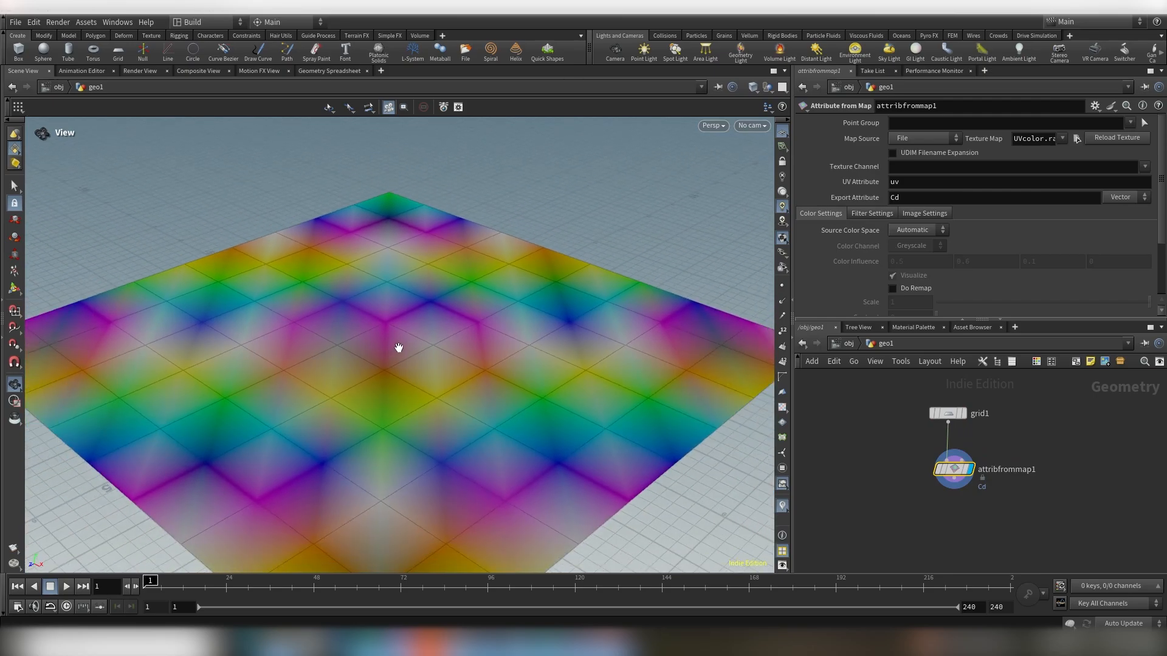
{"action": "mouse_move", "coordinate": [935, 451]}
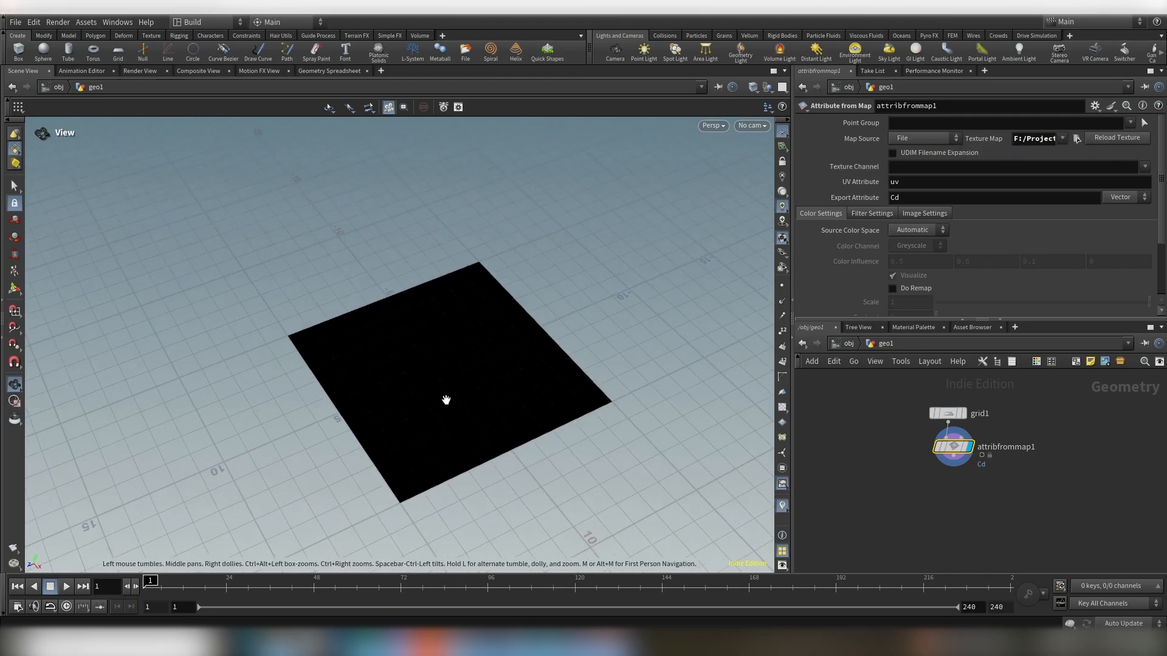
{"action": "left_click", "coordinate": [65, 586]}
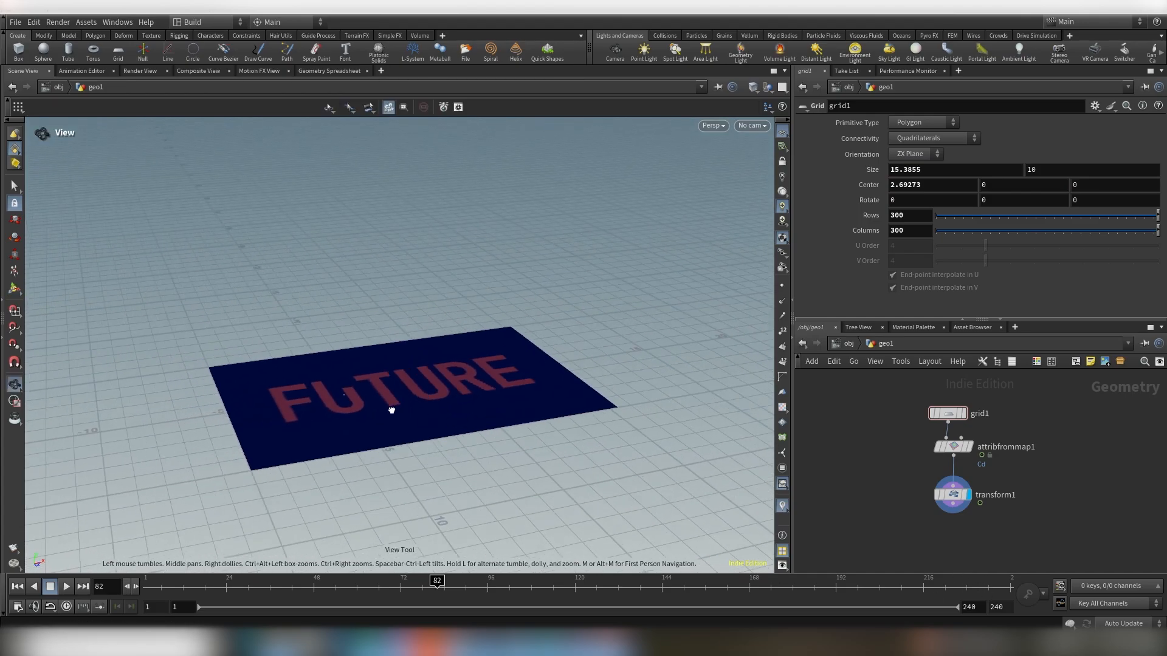
- Rotate the FUTURE grid 180 degrees on X and bring up the viewer's pane layout menu
{"action": "left_click_drag", "start_coordinate": [391, 408], "coordinate": [333, 288]}
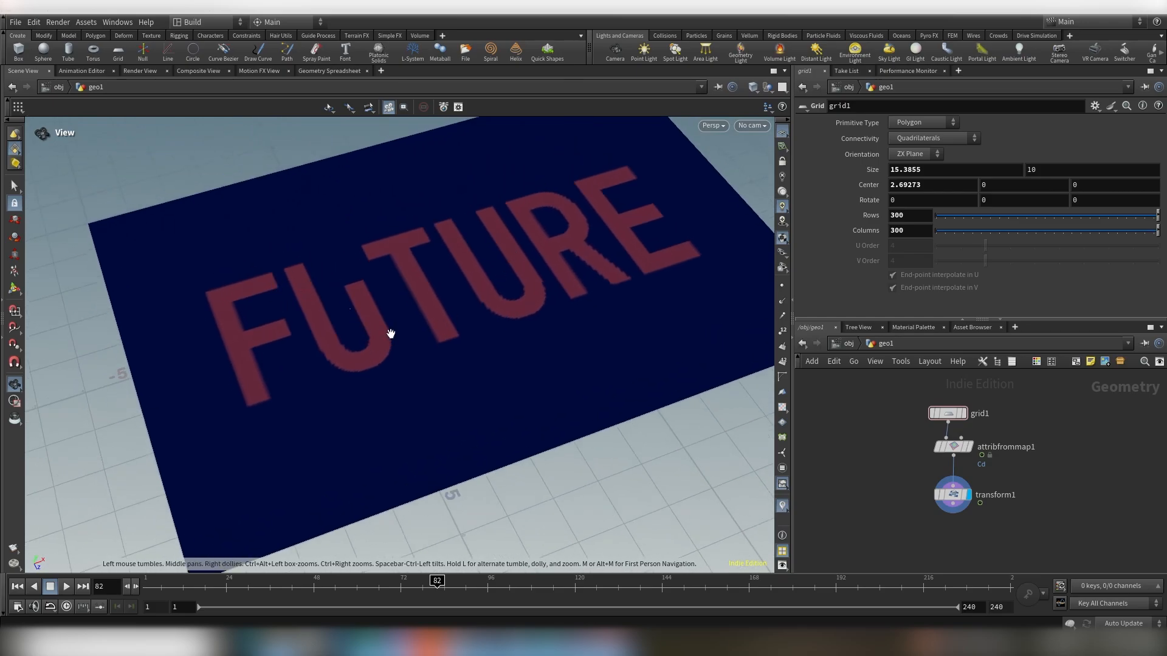
{"action": "mouse_move", "coordinate": [977, 484]}
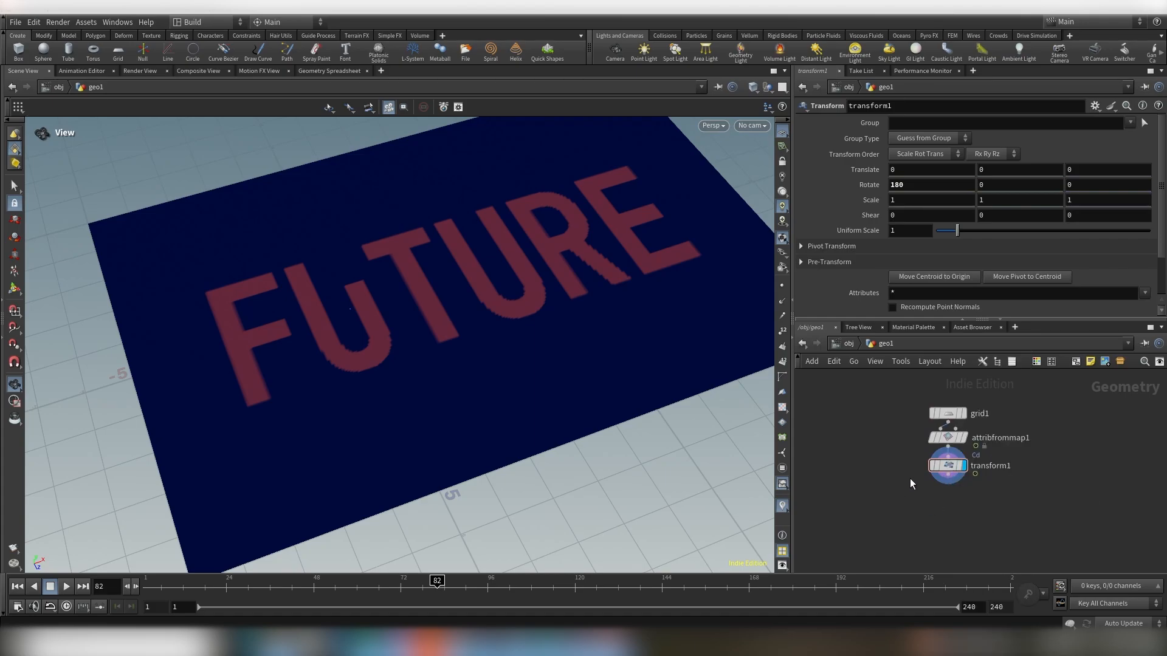
{"action": "left_click", "coordinate": [782, 70]}
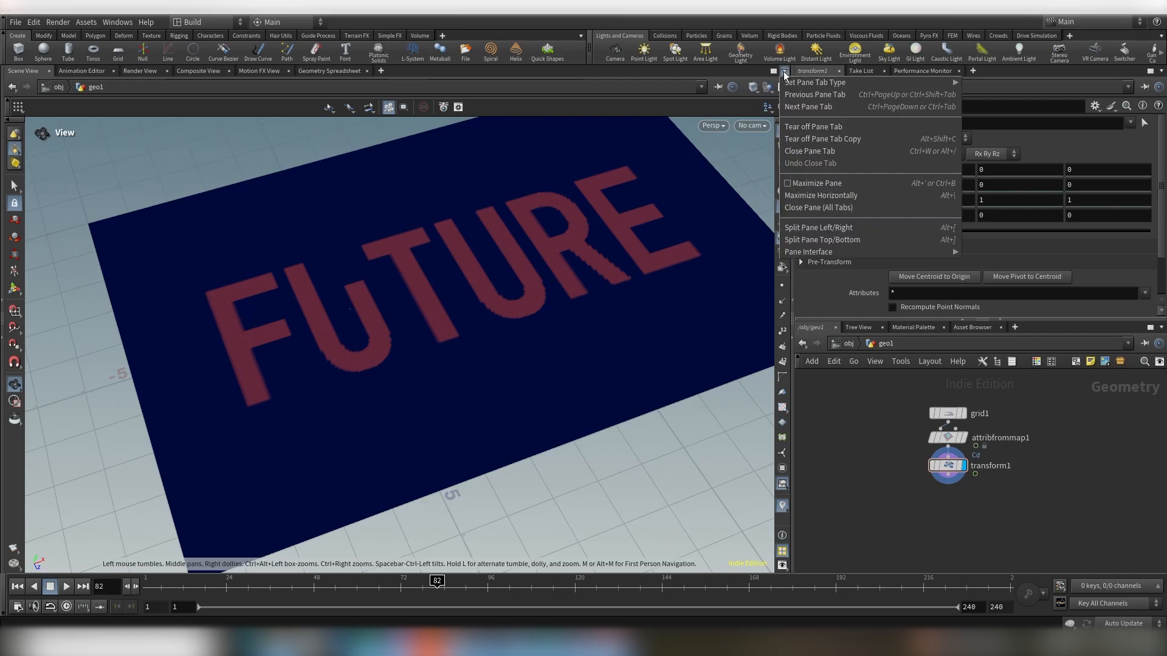
{"action": "mouse_move", "coordinate": [821, 239]}
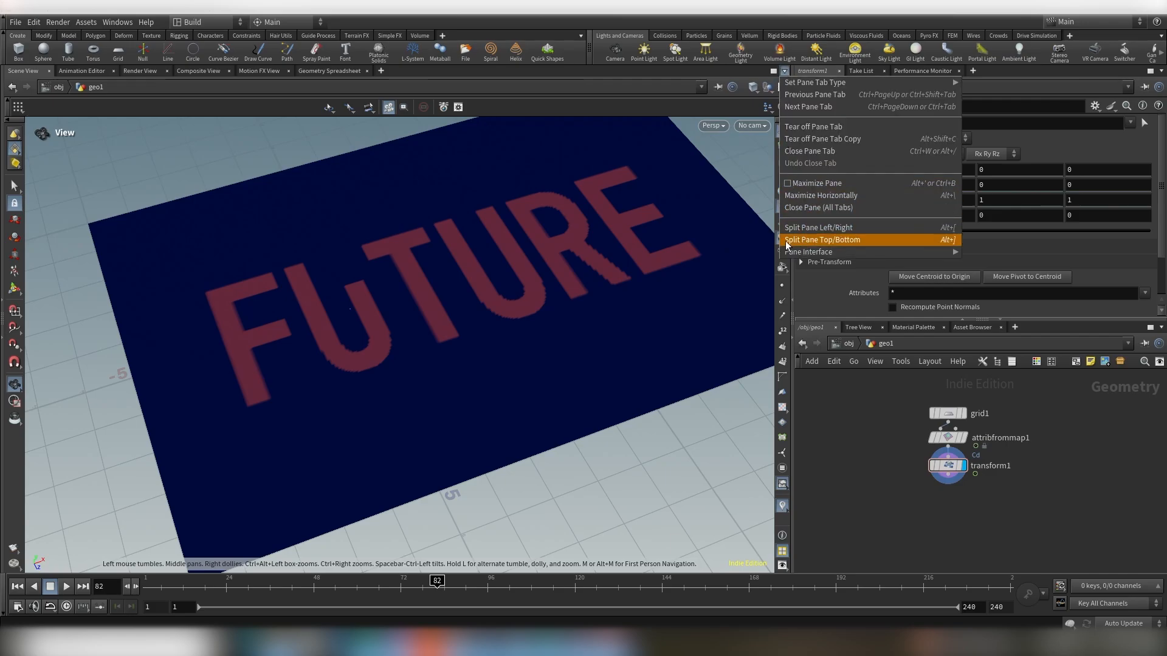
- Split the viewer top/bottom and show a Geometry Spreadsheet in the lower pane
{"action": "left_click", "coordinate": [822, 239]}
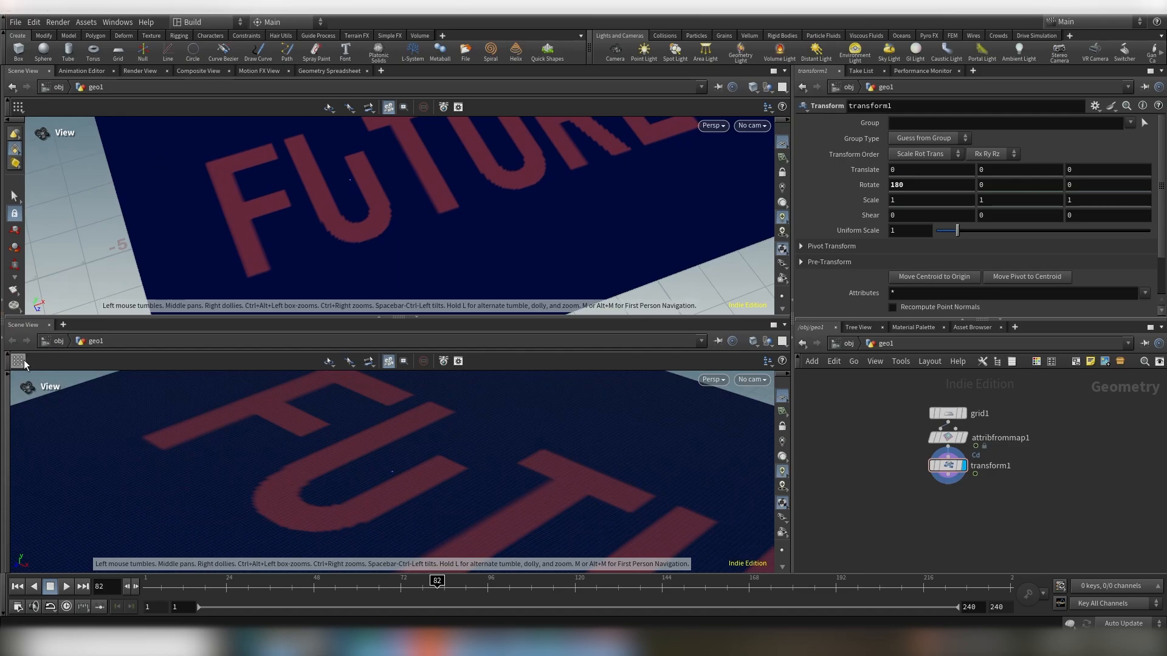
{"action": "left_click", "coordinate": [20, 361]}
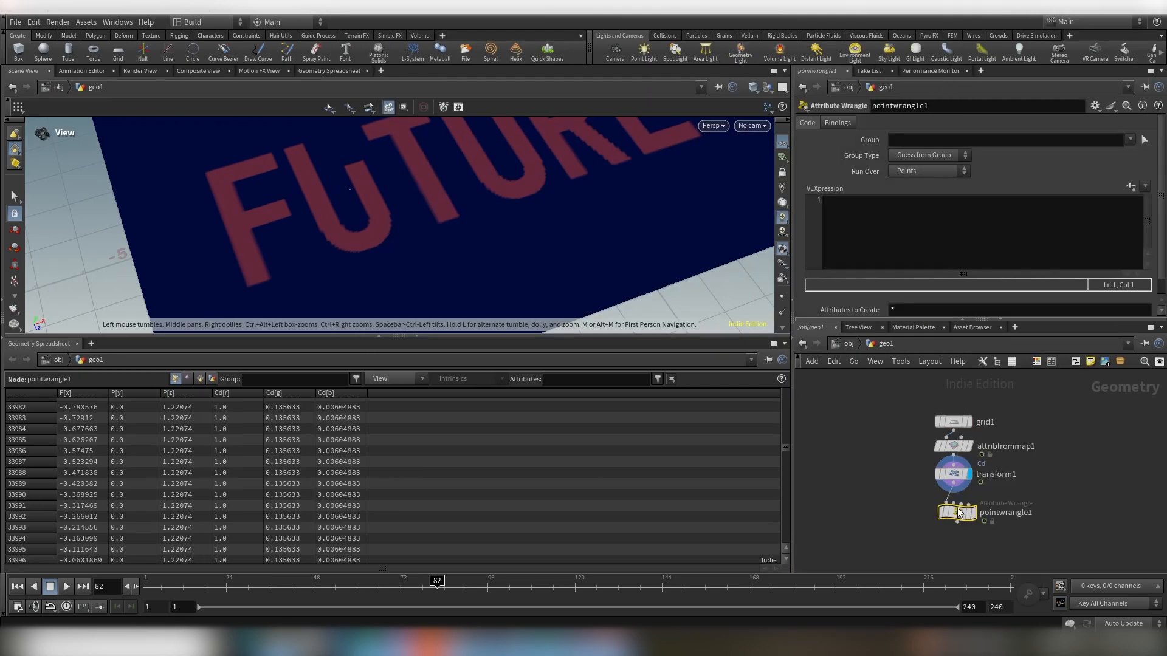
{"action": "mouse_move", "coordinate": [954, 511]}
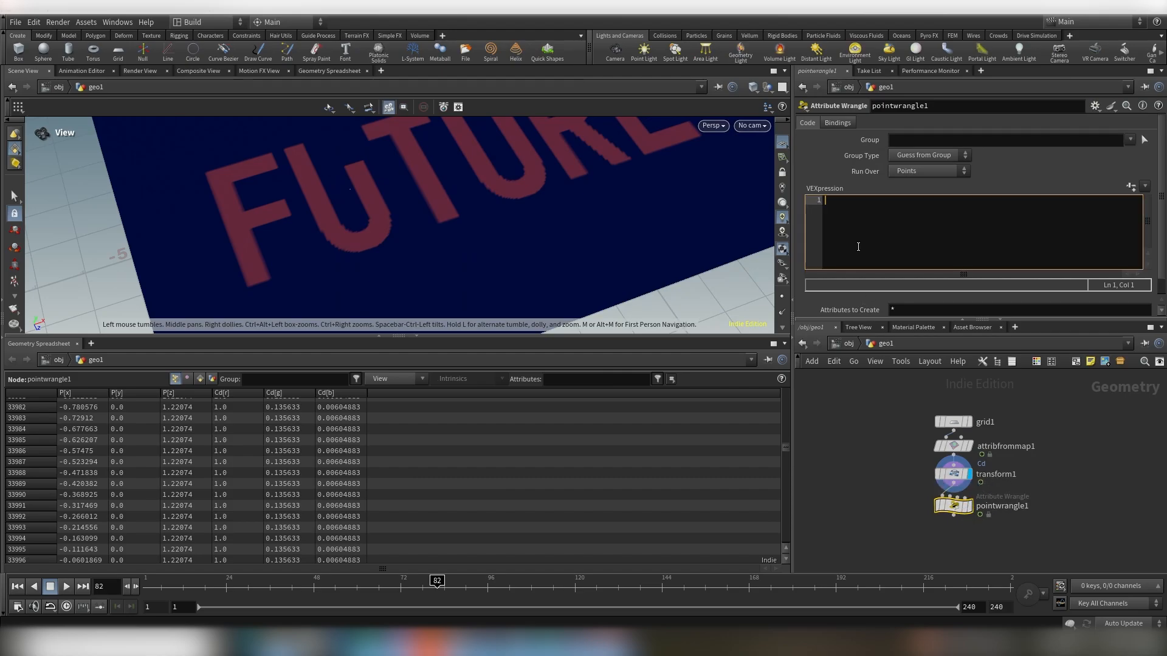
- Write f@extrude=v@Cd; in the point wrangle to copy colour into extrude
{"action": "type", "text": "f@e"}
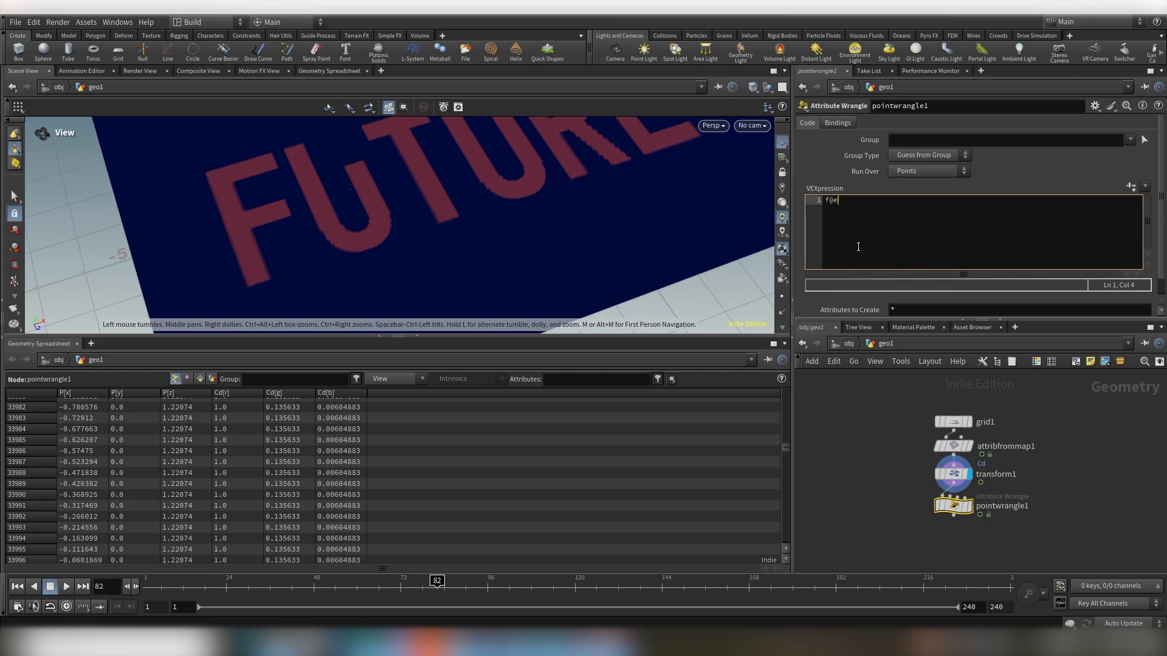
{"action": "type", "text": "xtrude"}
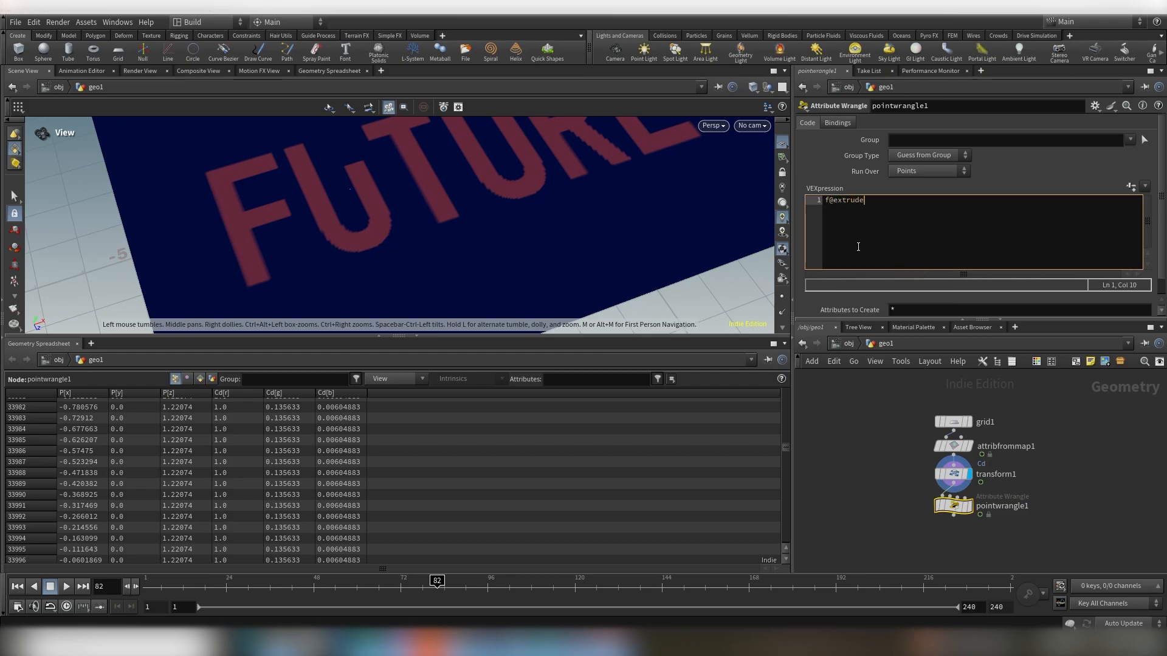
{"action": "type", "text": "=v@"}
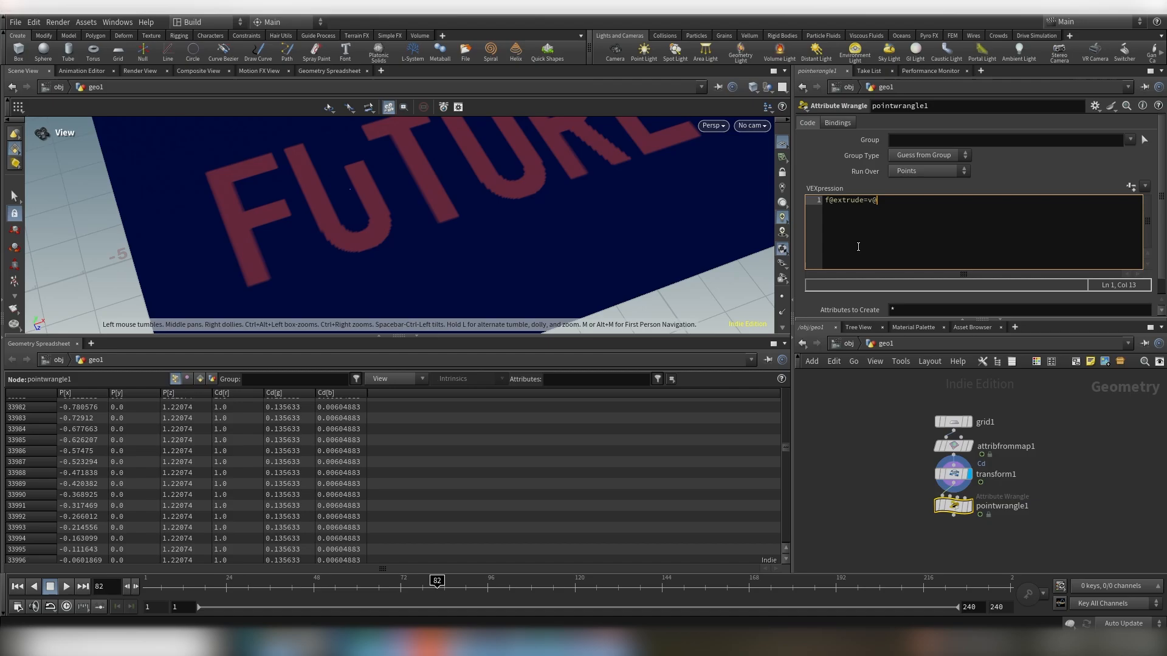
{"action": "type", "text": "Cd;"}
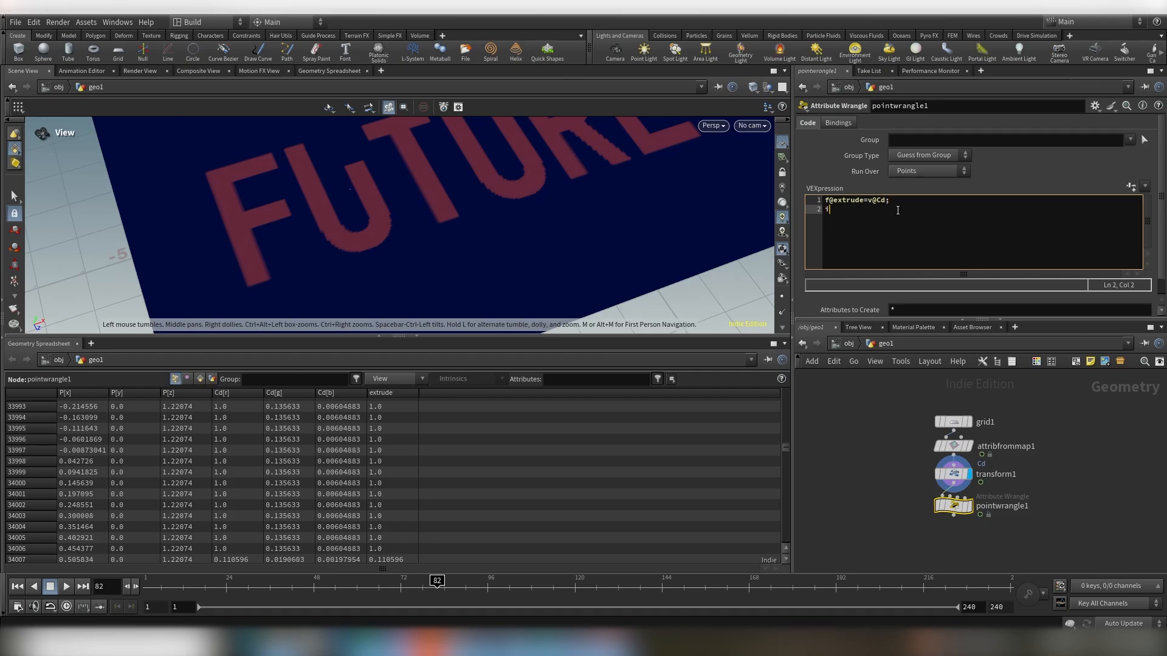
- Add if(f@extrude>0){i@group_extrude=1 to group points with positive extrude values
{"action": "type", "text": "f("}
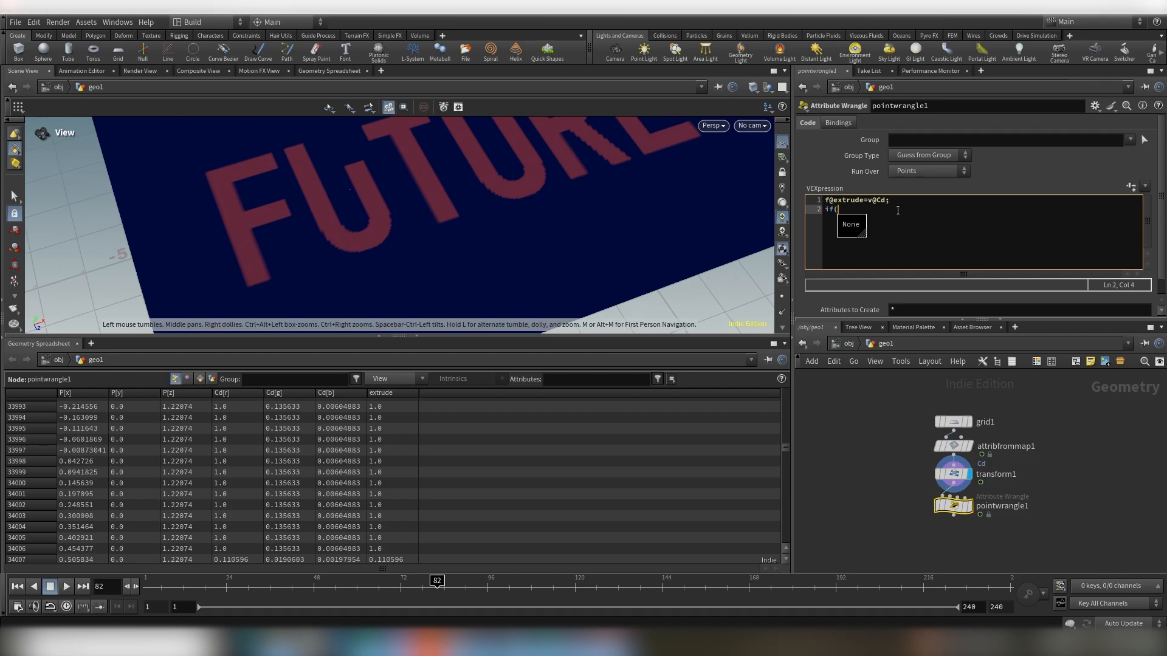
{"action": "type", "text": "@extrude"}
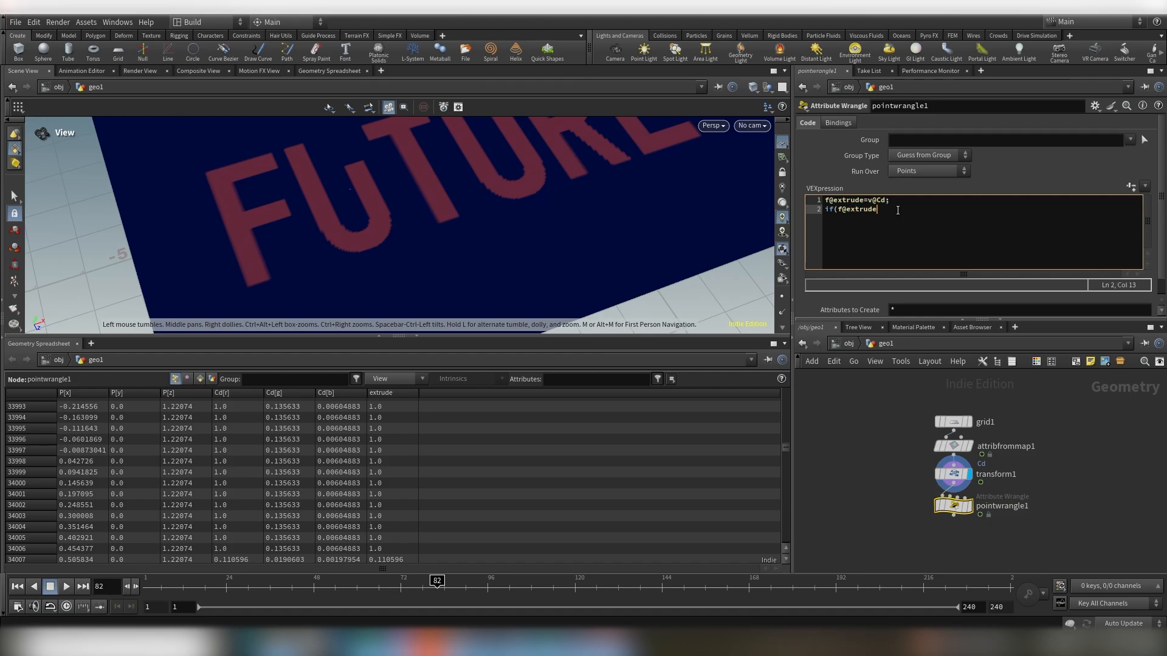
{"action": "type", "text": "<"}
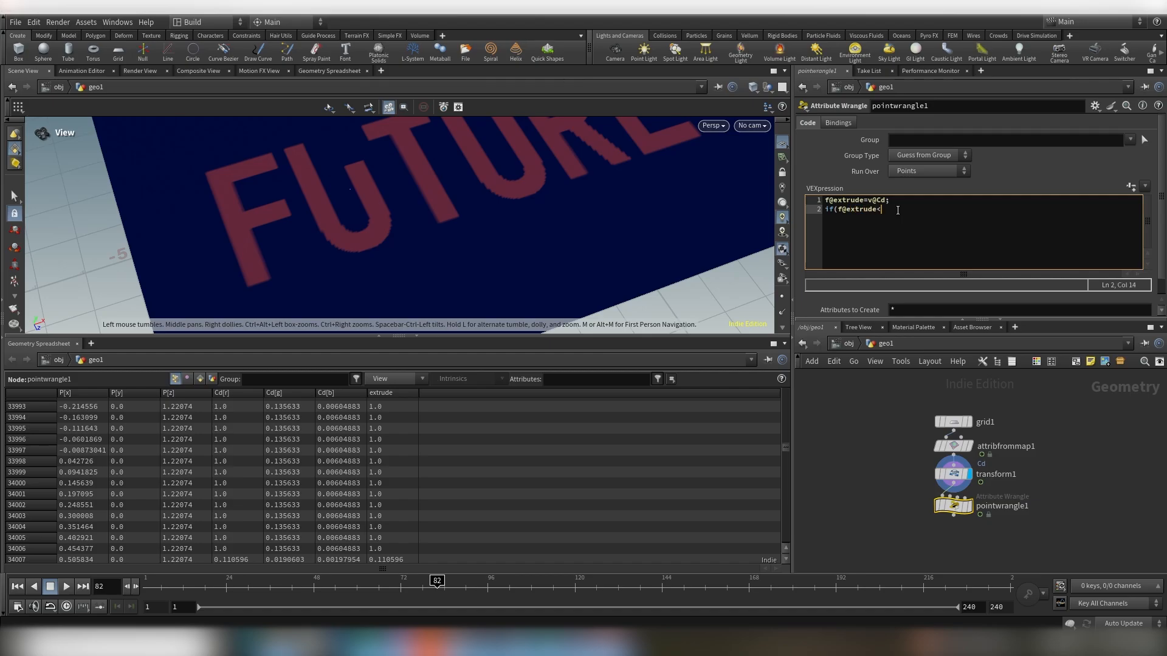
{"action": "type", "text": ">"}
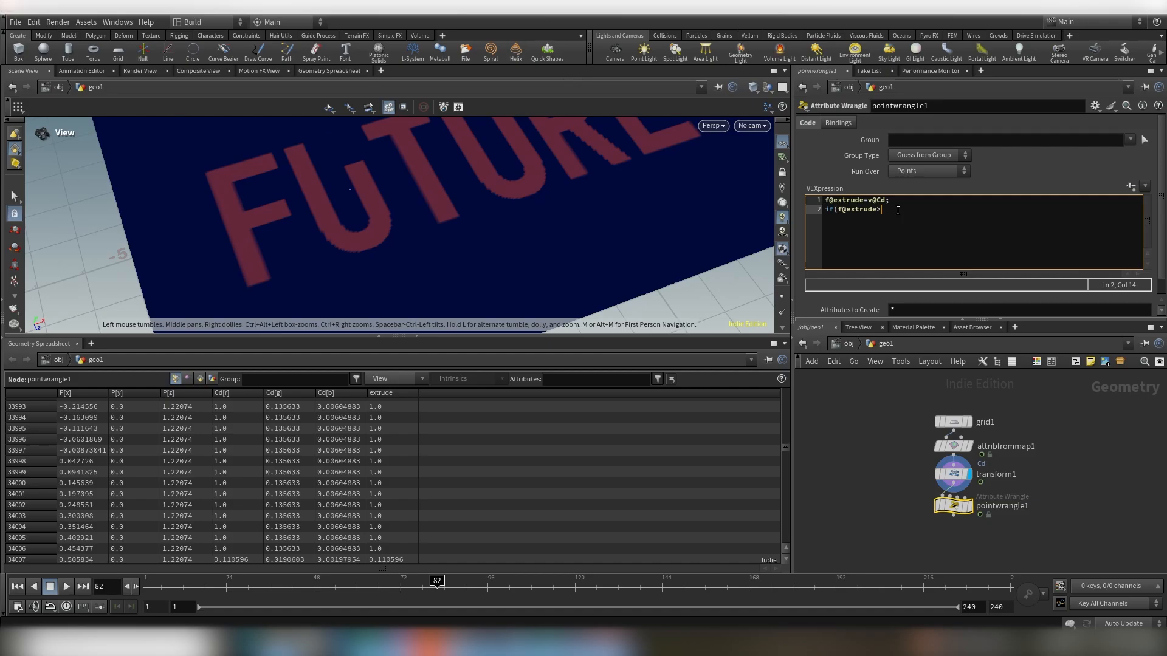
{"action": "type", "text": "0"}
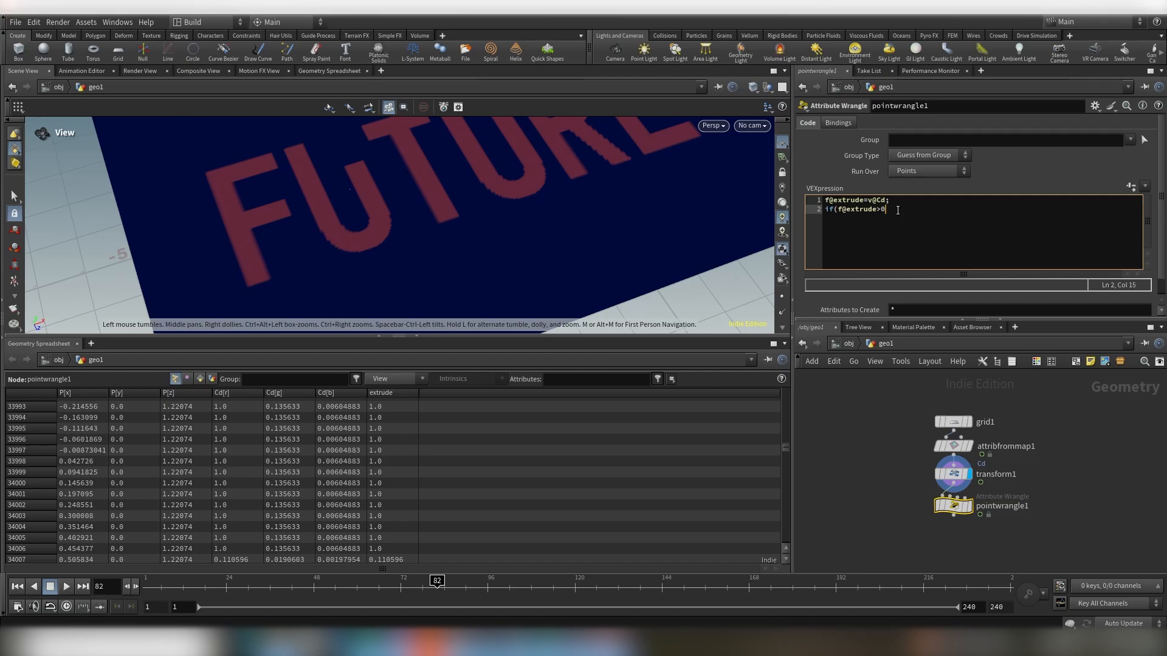
{"action": "type", "text": "{ @"}
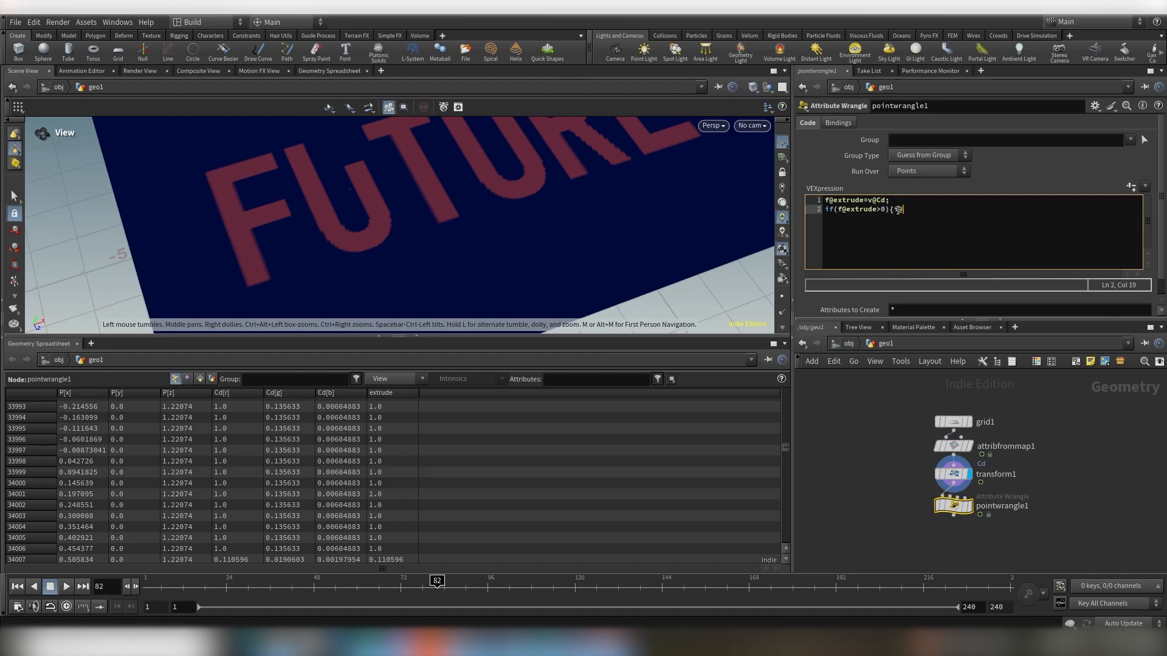
{"action": "type", "text": "group_"}
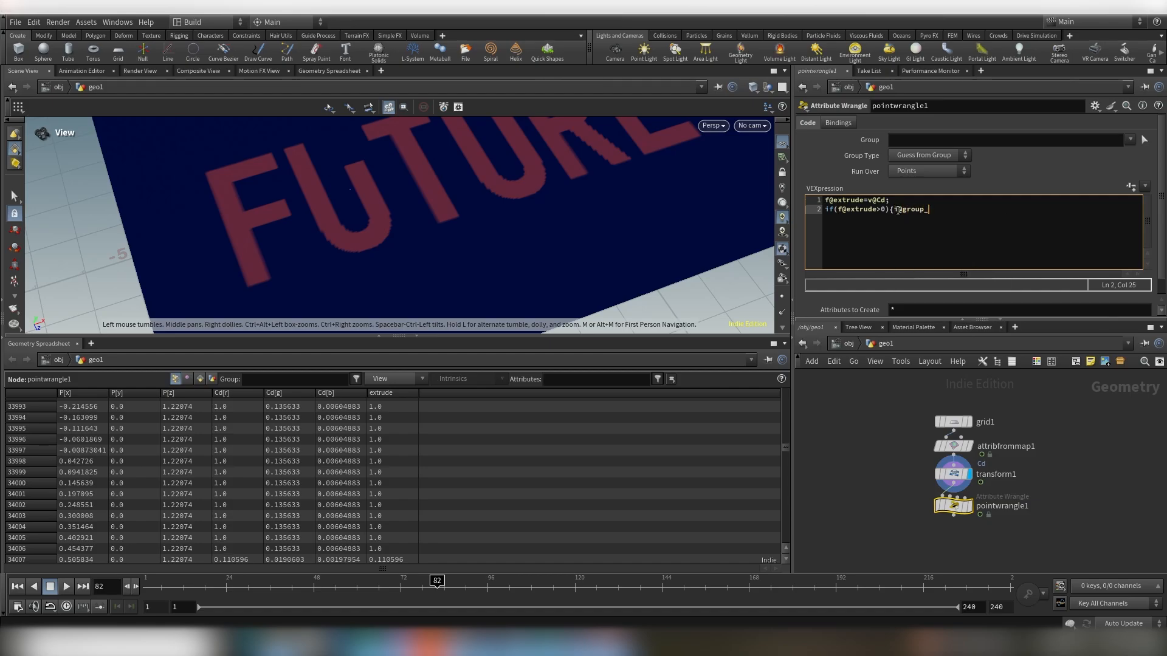
{"action": "type", "text": "extrude"}
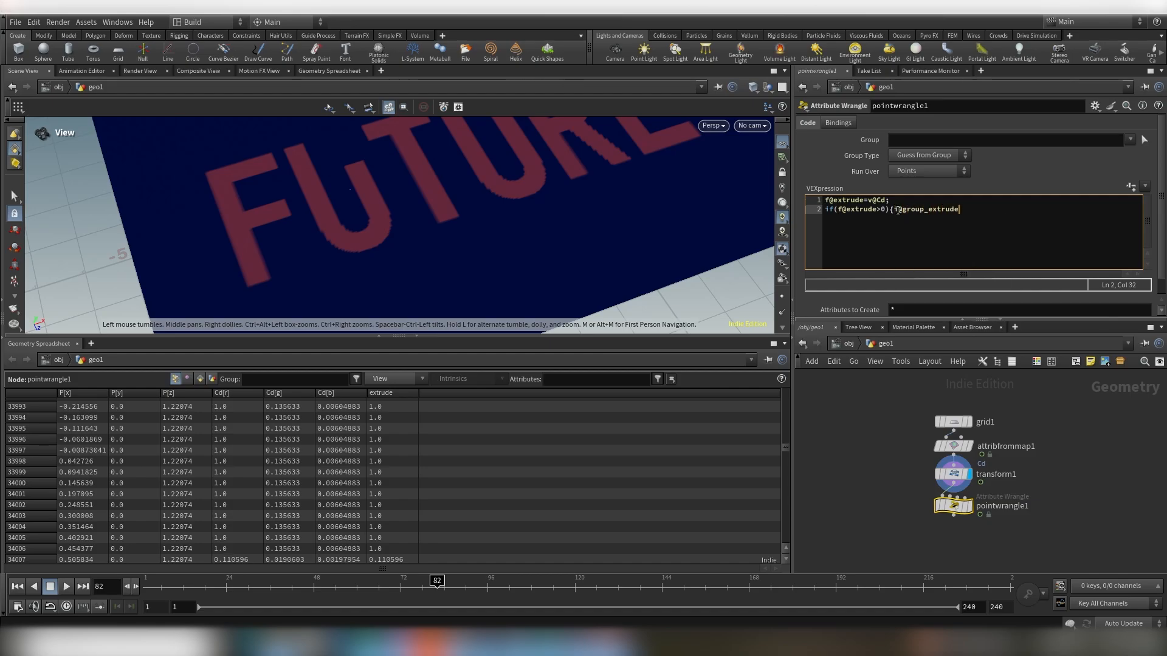
{"action": "type", "text": "=1"}
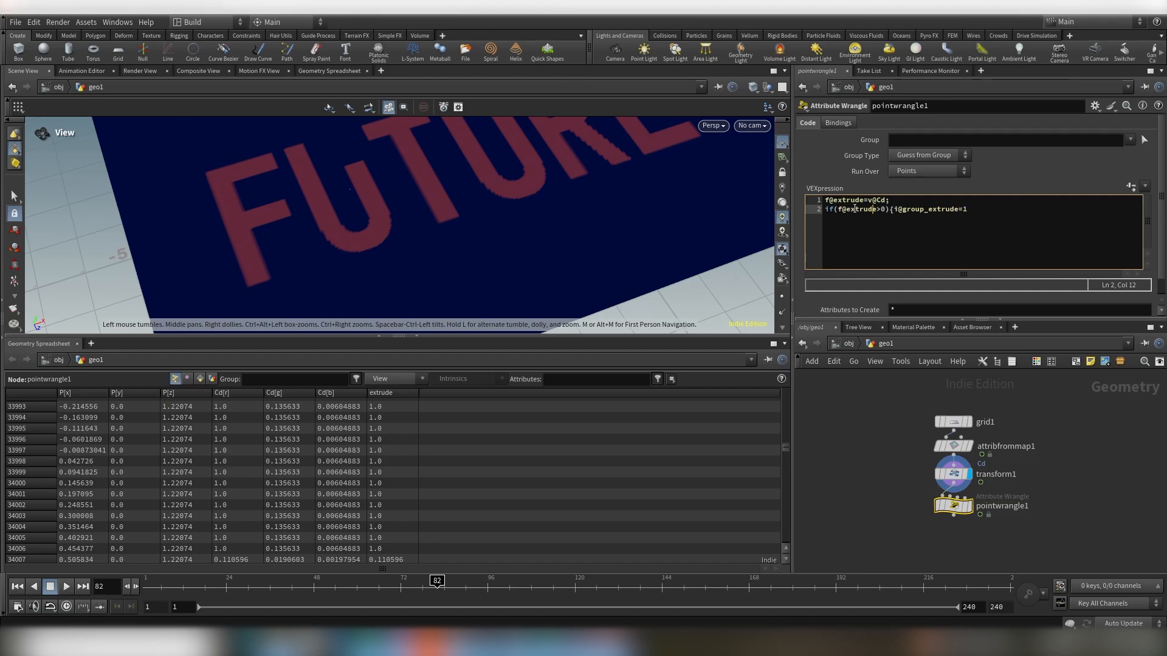
{"action": "left_click", "coordinate": [906, 209]}
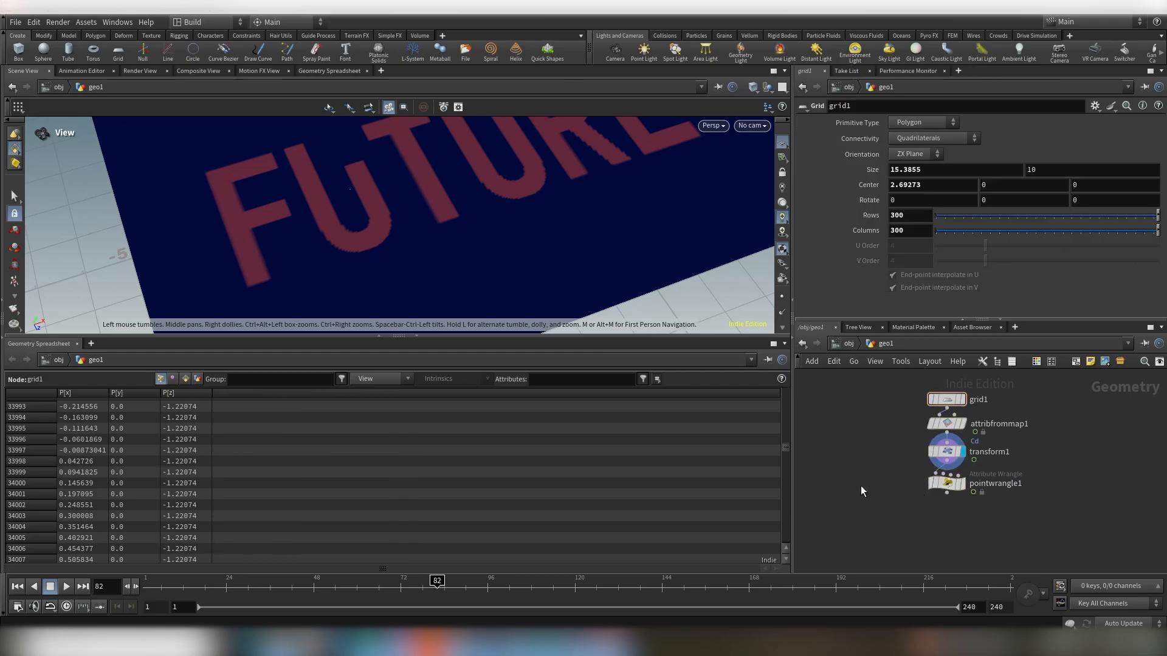
- Add groupromote1 converting extrude from points to primitives and inspect the group:extrude column
{"action": "left_click", "coordinate": [947, 483]}
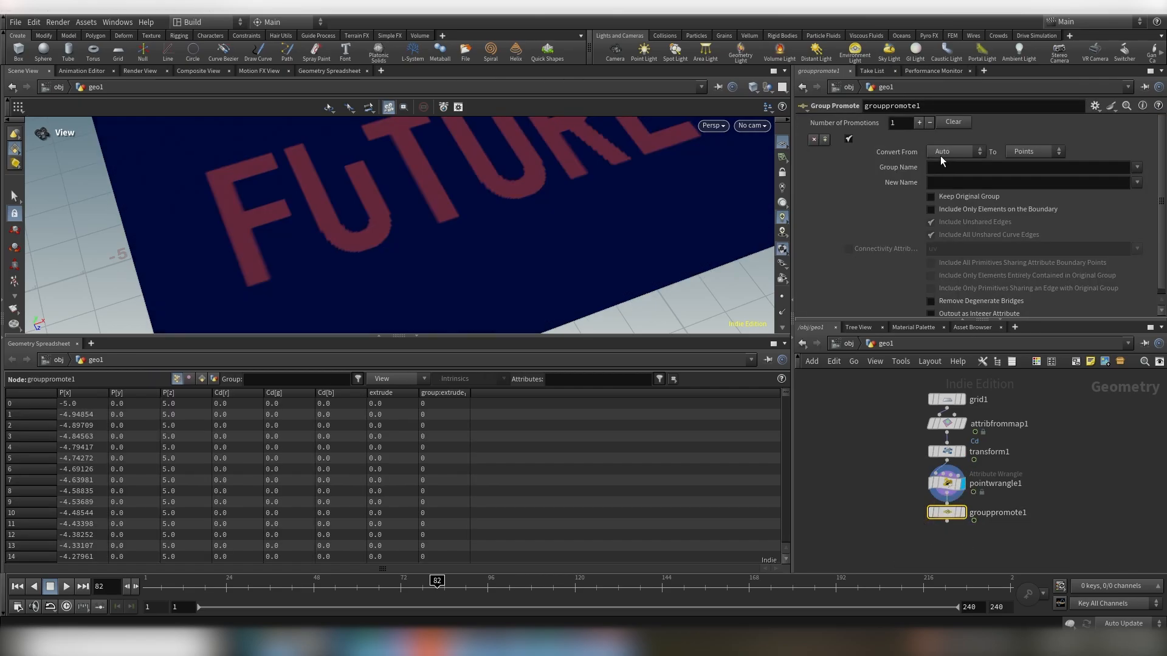
{"action": "left_click", "coordinate": [955, 152]}
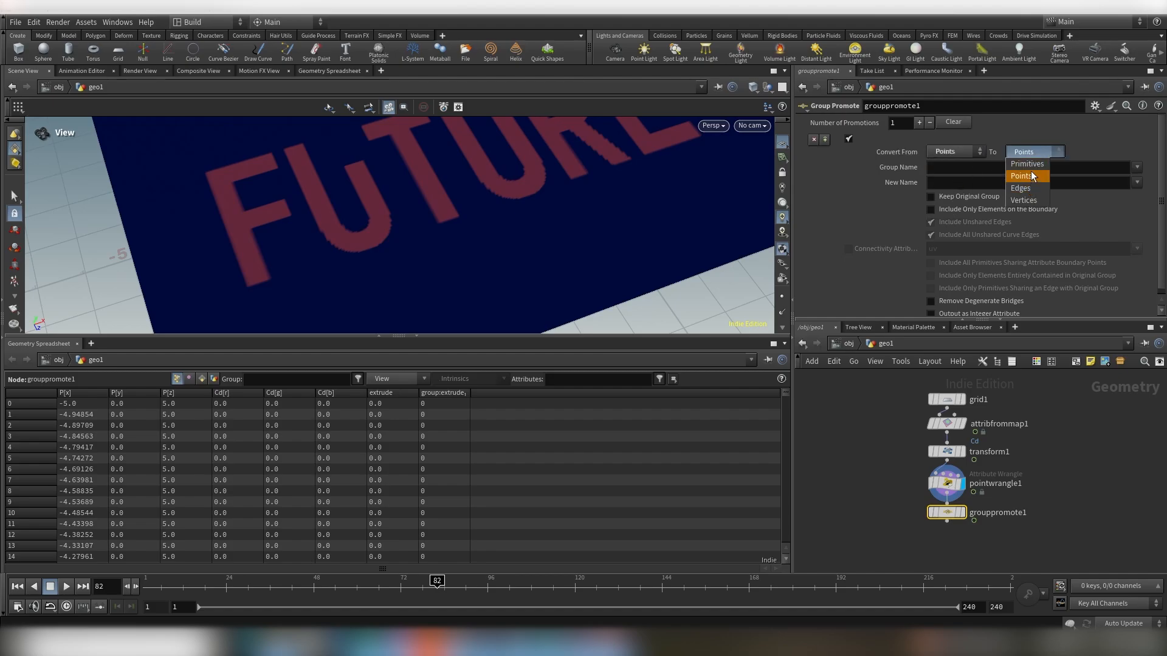
{"action": "left_click", "coordinate": [1027, 163]}
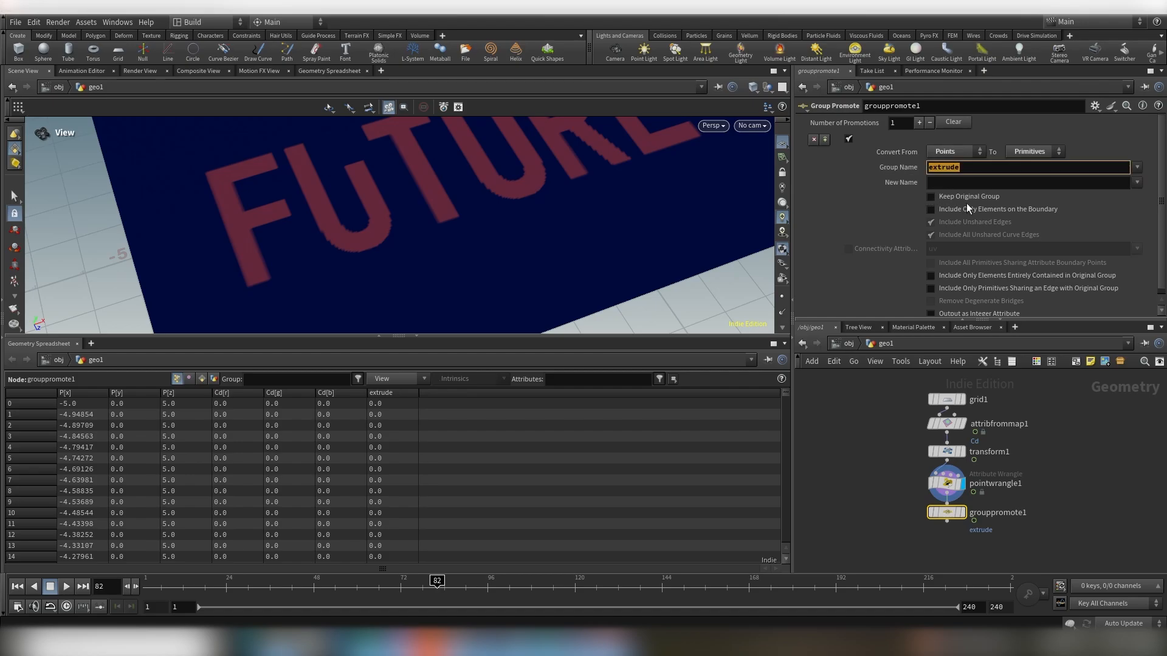
{"action": "left_click", "coordinate": [1027, 182]}
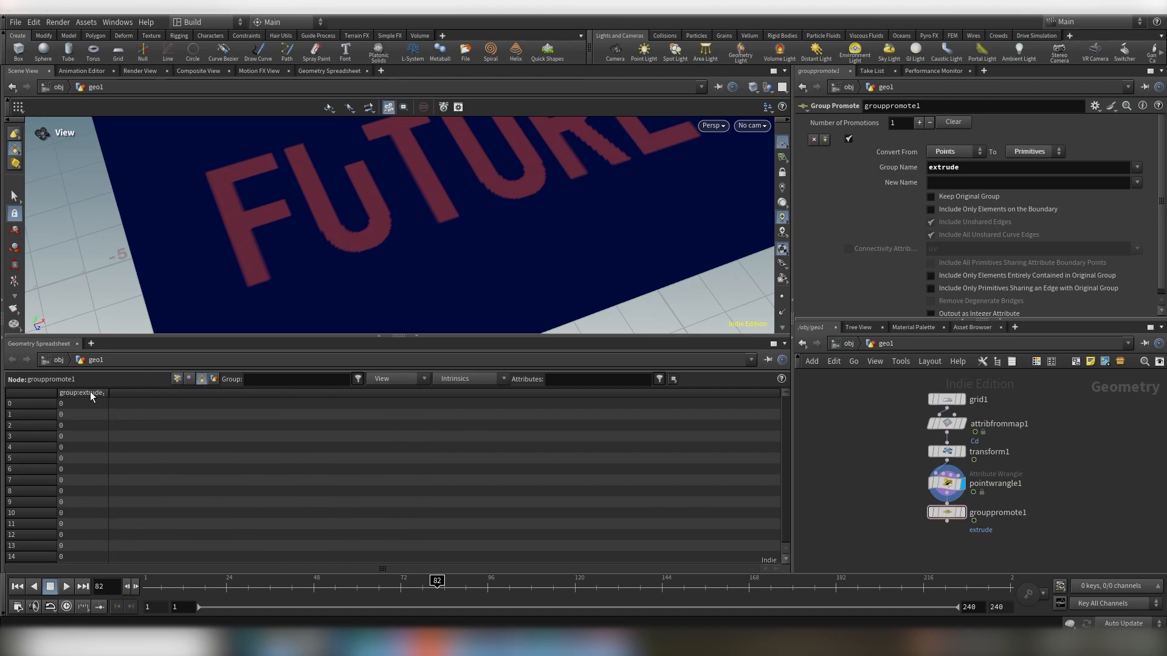
{"action": "scroll", "scroll_direction": "down", "scroll_amount": 3}
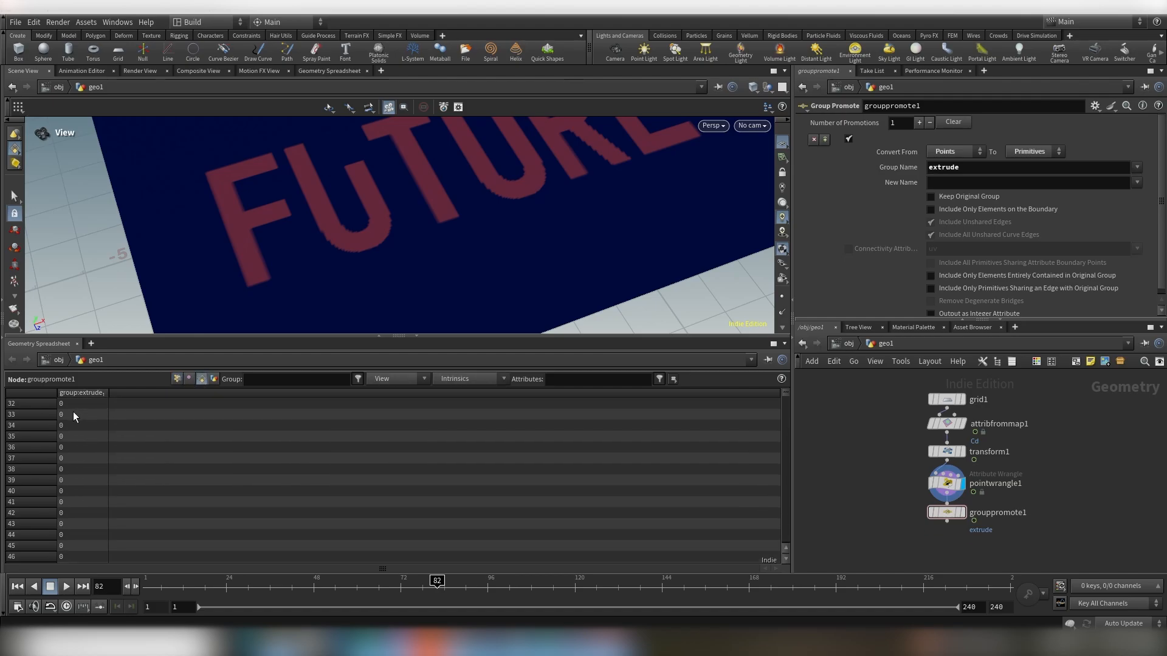
{"action": "scroll", "scroll_direction": "down", "scroll_amount": 3}
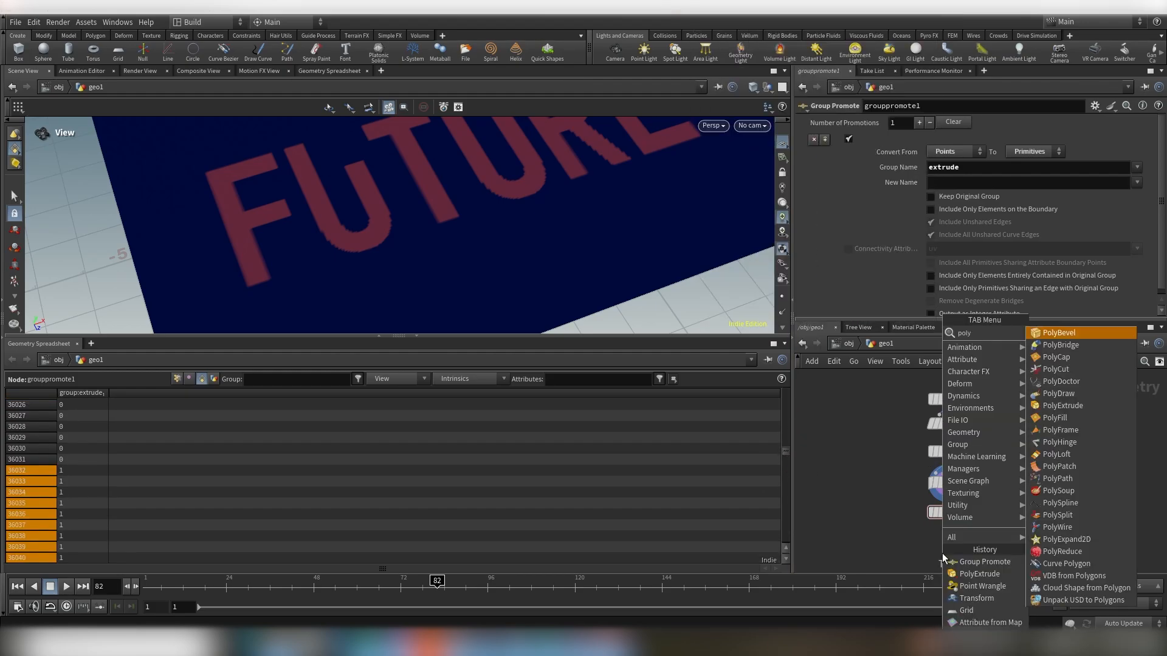
- Add polyextrude1 on the extrude group with distance about -0.5 and orbit the letters
{"action": "left_click", "coordinate": [1062, 404]}
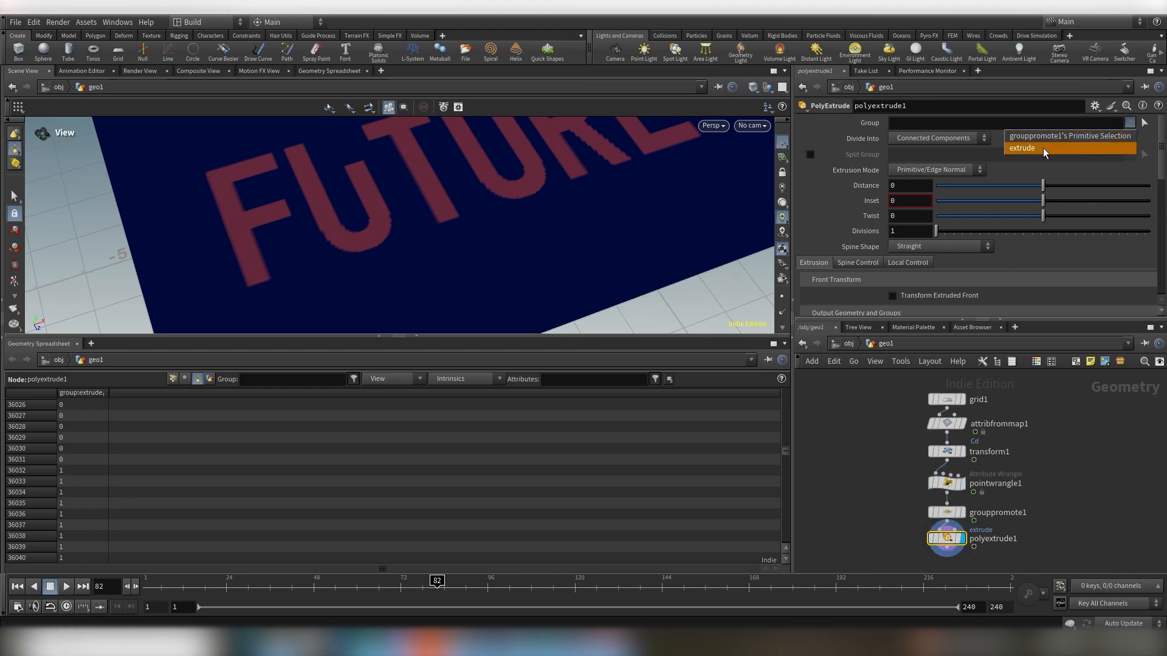
{"action": "left_click", "coordinate": [1021, 147]}
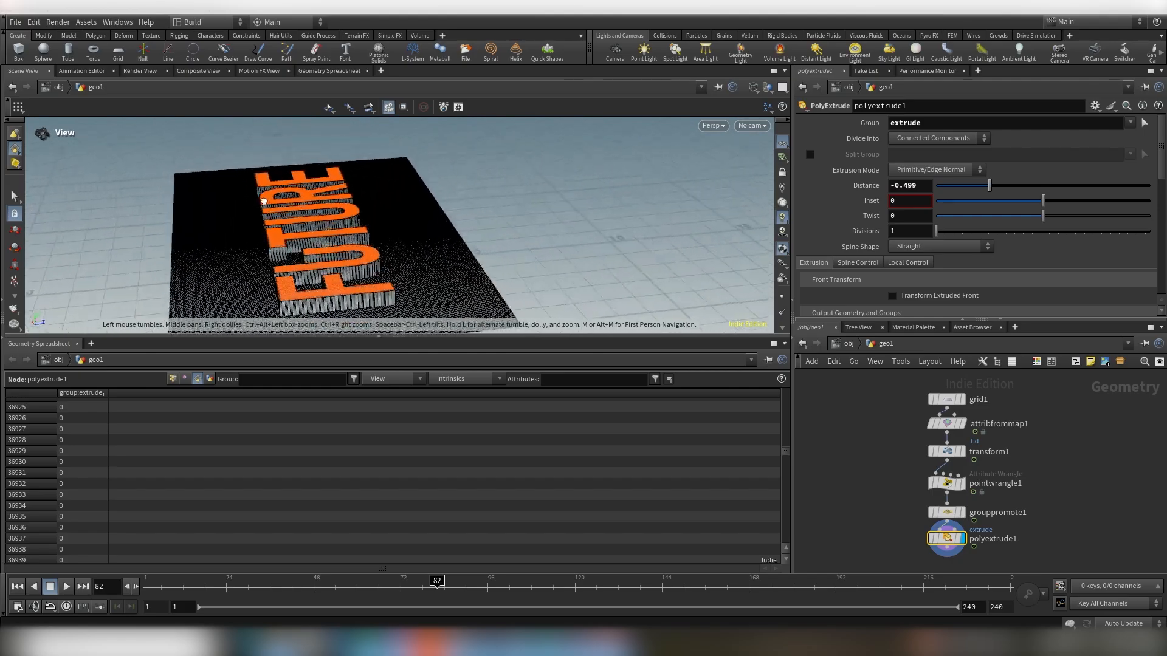
{"action": "left_click_drag", "start_coordinate": [264, 201], "coordinate": [259, 269]}
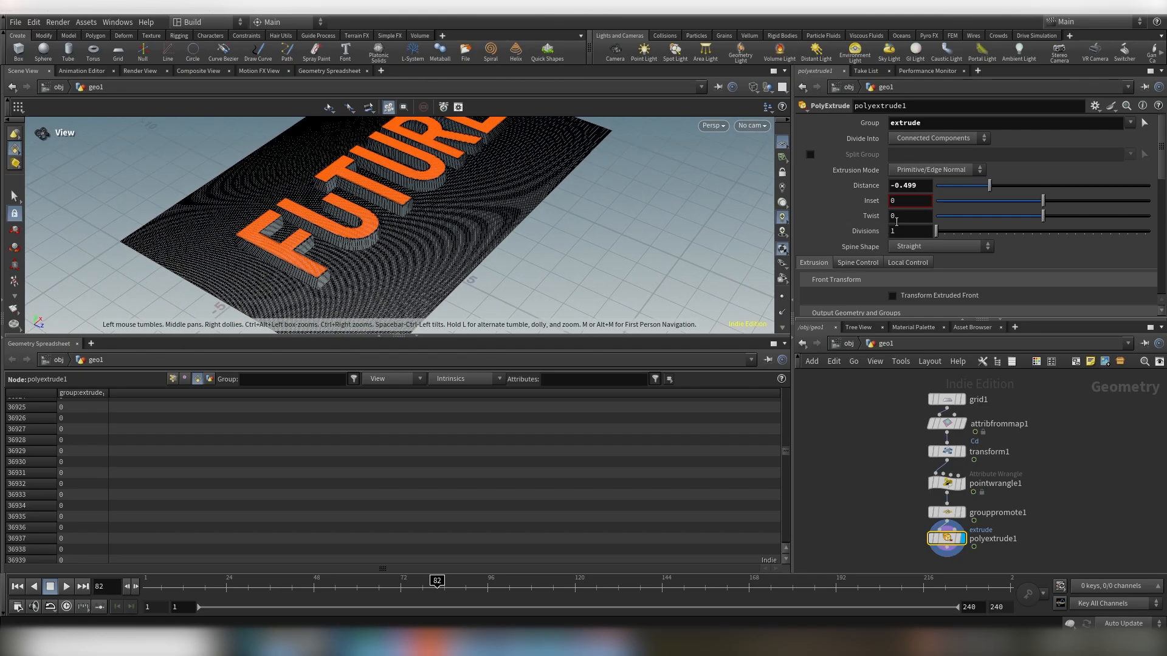
{"action": "scroll", "scroll_direction": "down", "scroll_amount": 3}
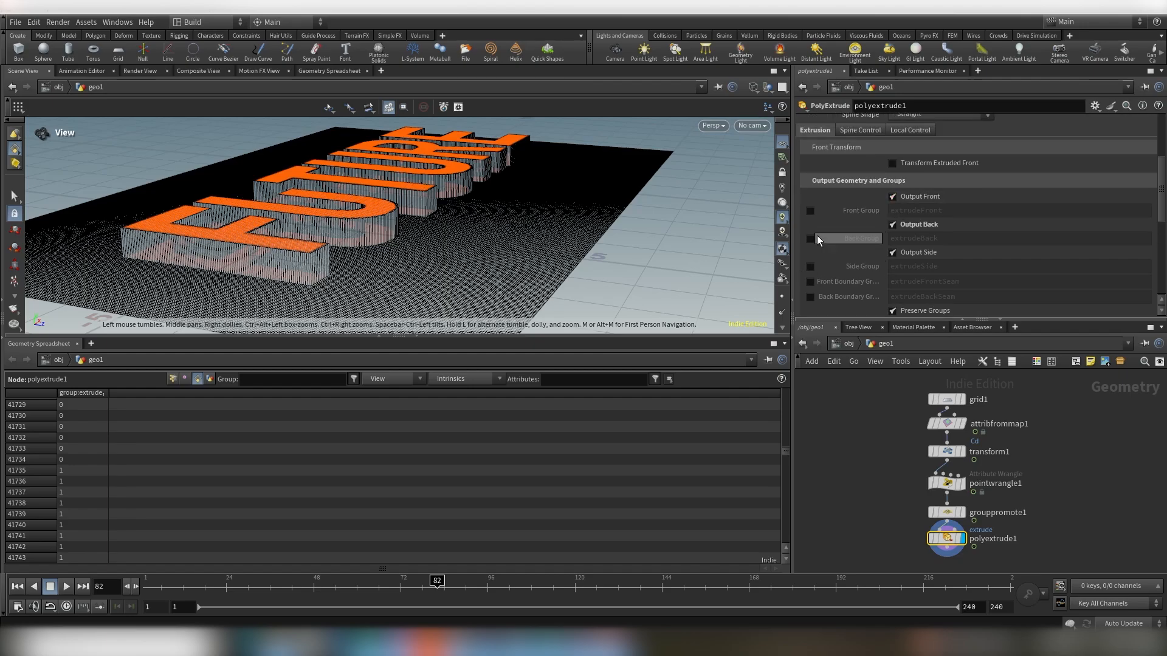
- Enable the Front, Back and Side output groups on polyextrude1
{"action": "left_click", "coordinate": [809, 238]}
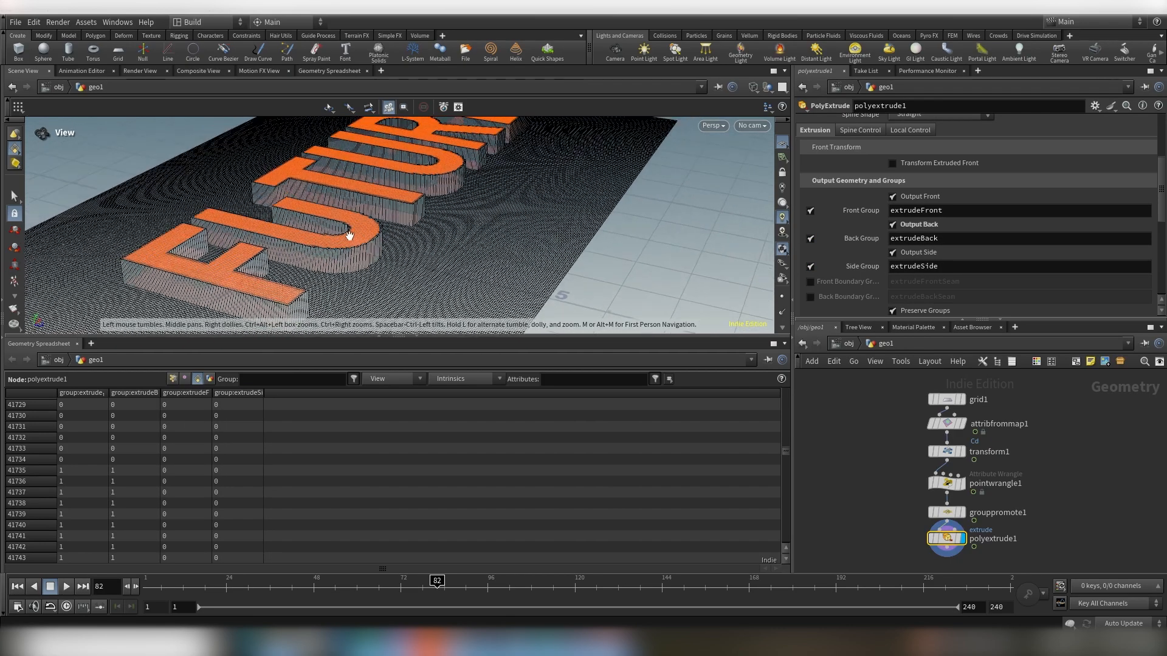
{"action": "left_click_drag", "start_coordinate": [350, 235], "coordinate": [387, 216]}
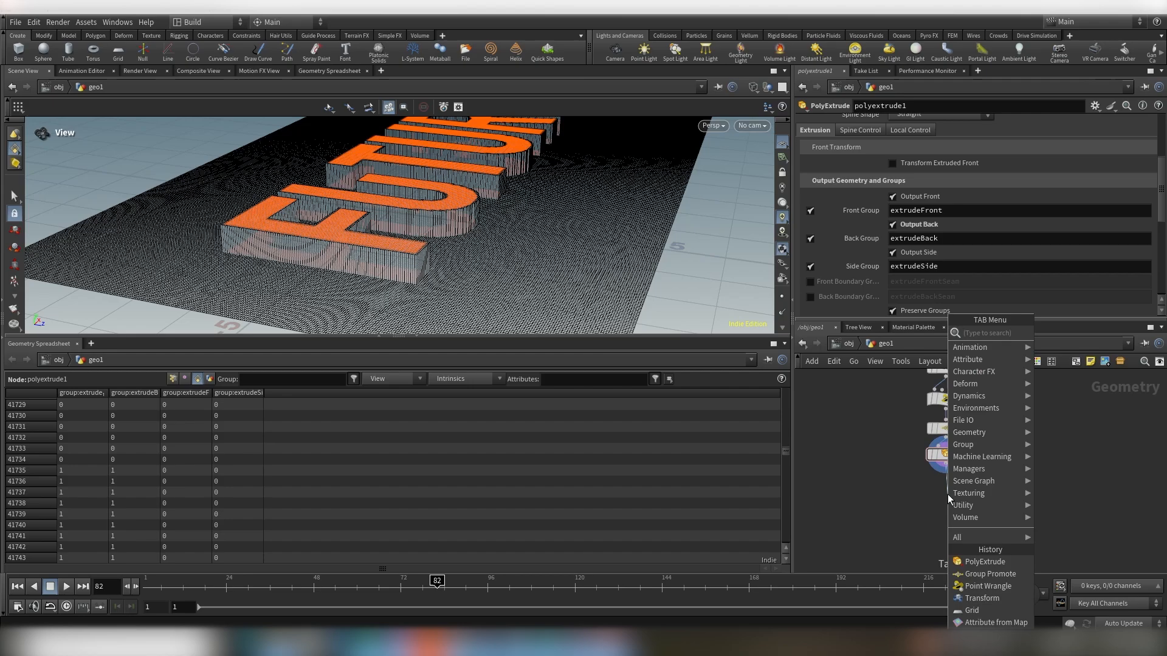
- Add blast1 keeping only the extrudeBack, extrudeFront and extrudeSide faces, and play the animation
{"action": "type", "text": "bla"}
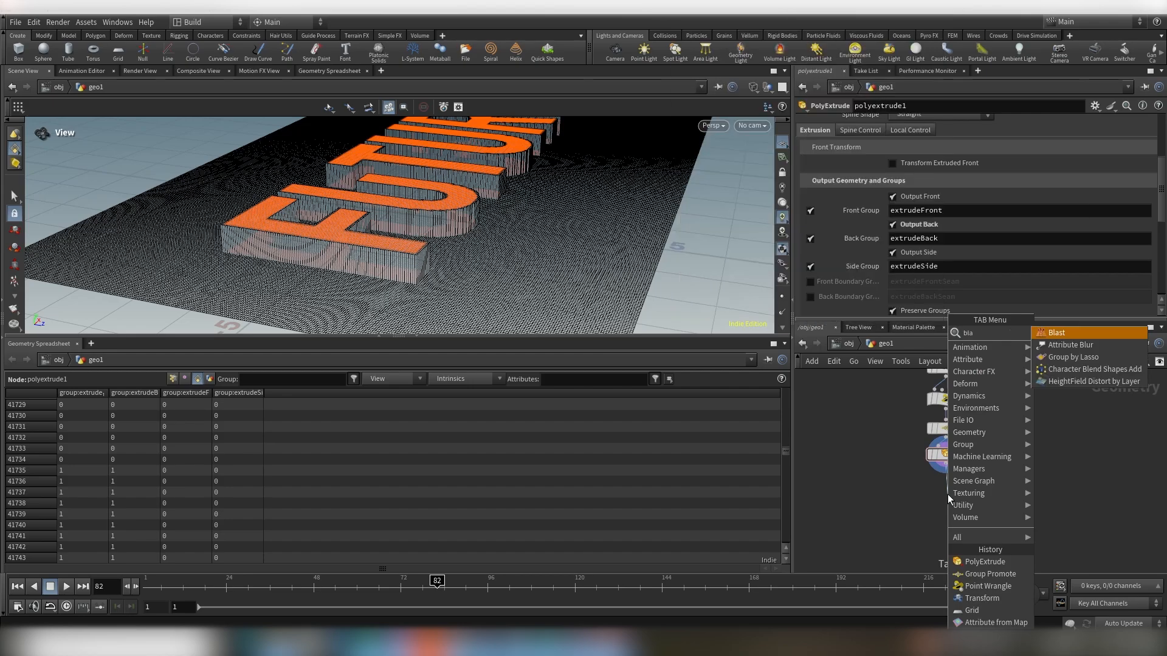
{"action": "left_click", "coordinate": [1056, 332]}
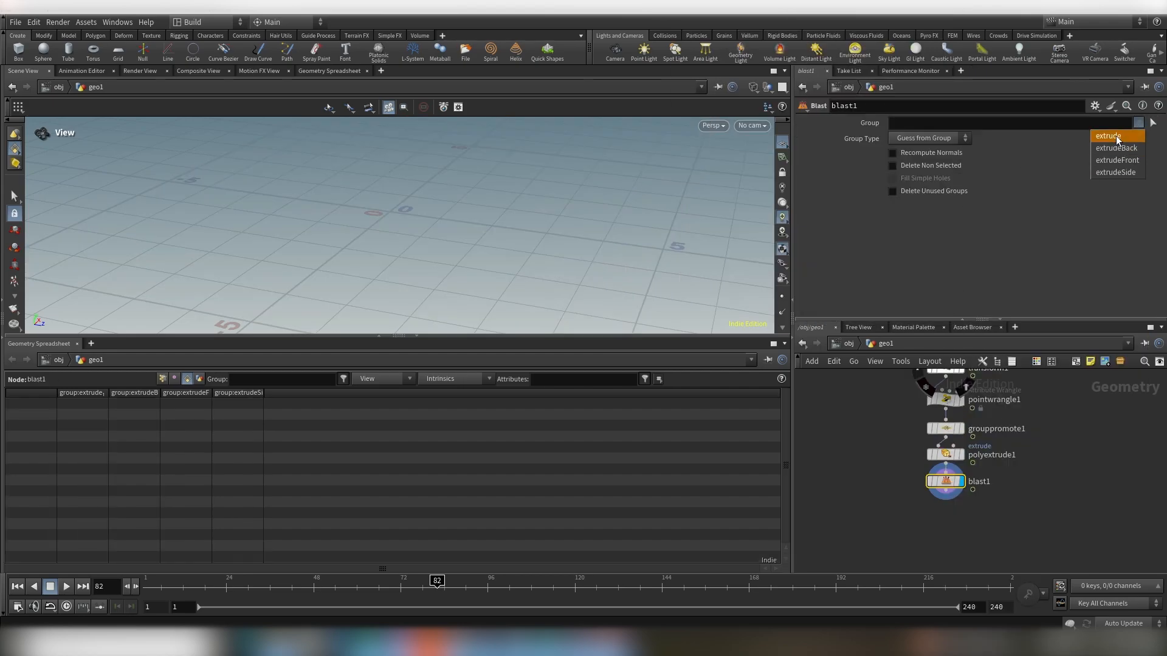
{"action": "left_click", "coordinate": [1116, 147]}
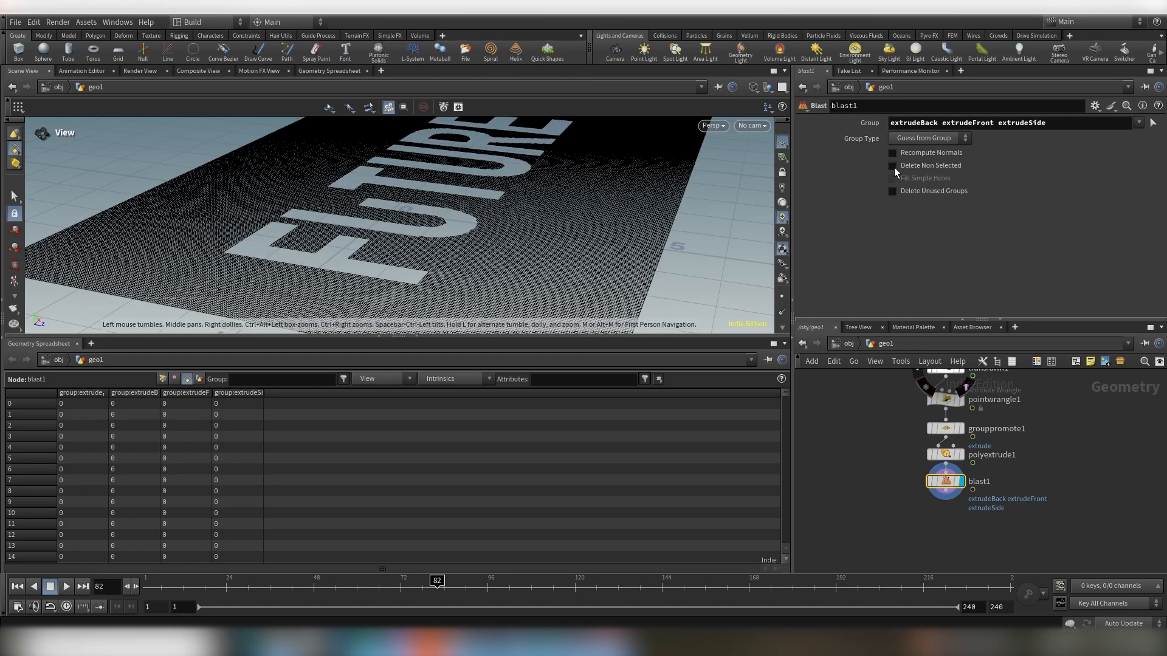
{"action": "left_click", "coordinate": [892, 165]}
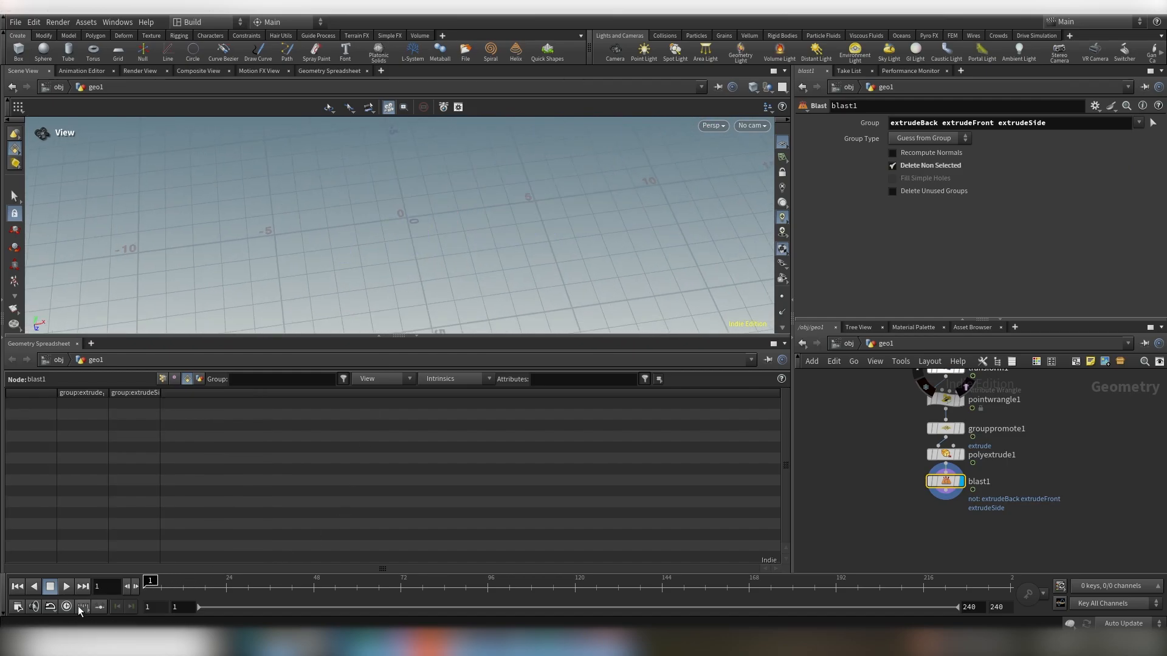
{"action": "left_click", "coordinate": [65, 586]}
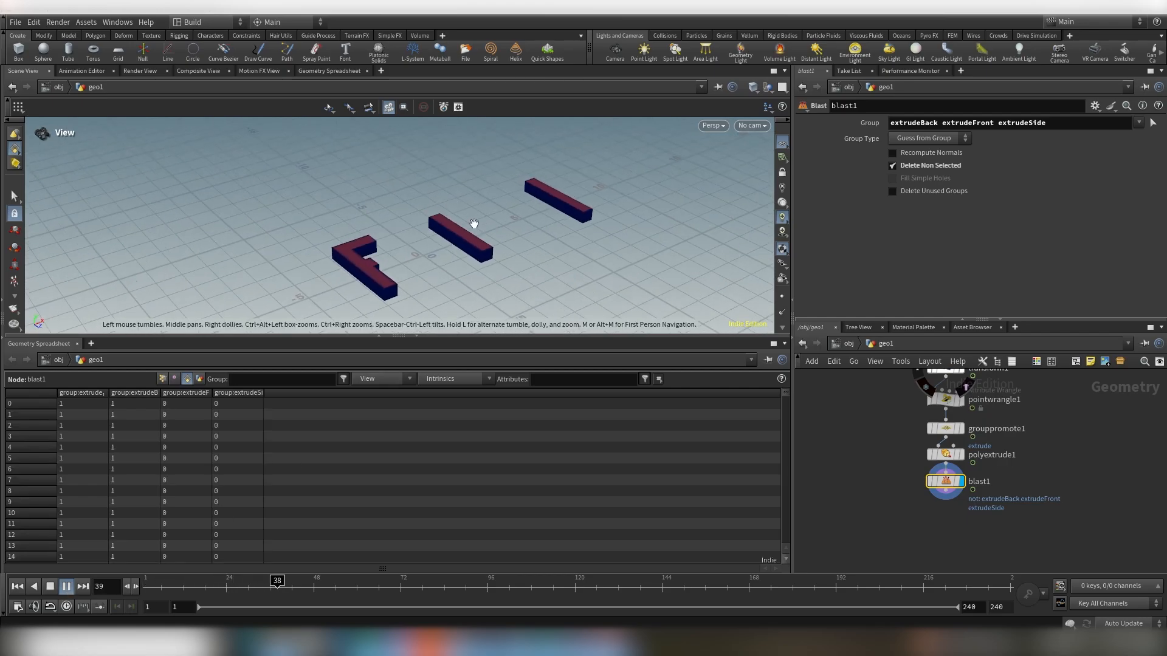
{"action": "left_click", "coordinate": [65, 586]}
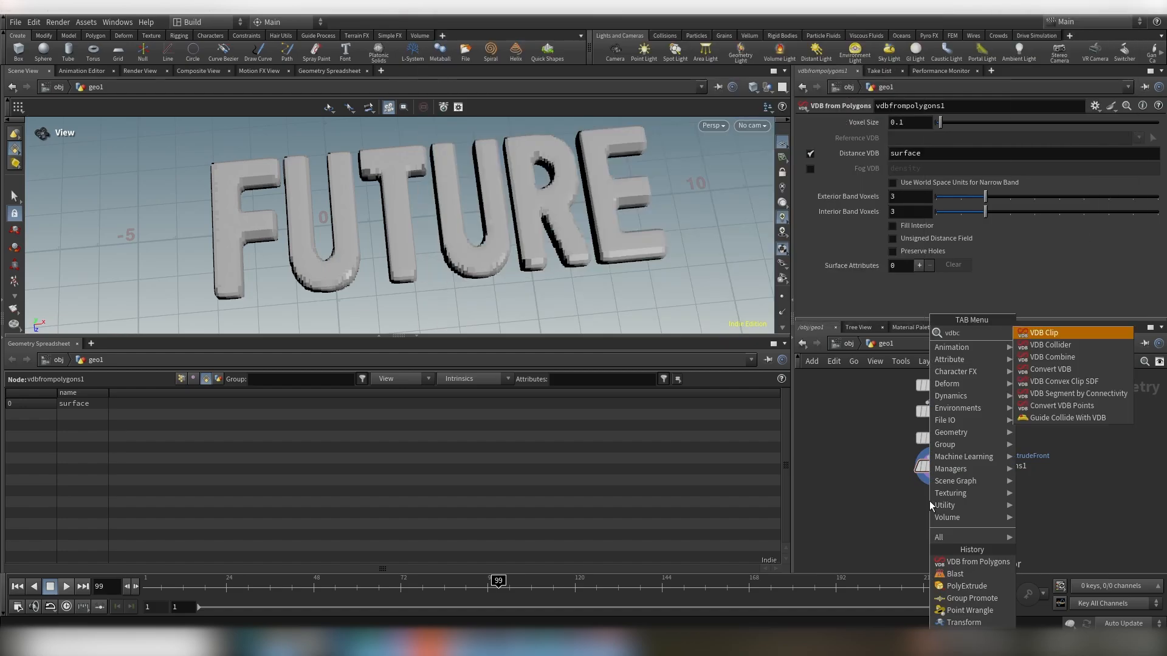
- Add convertvdb1 and smooth1 with strength about 3.4, and reopen grid1's settings
{"action": "left_click", "coordinate": [1052, 368]}
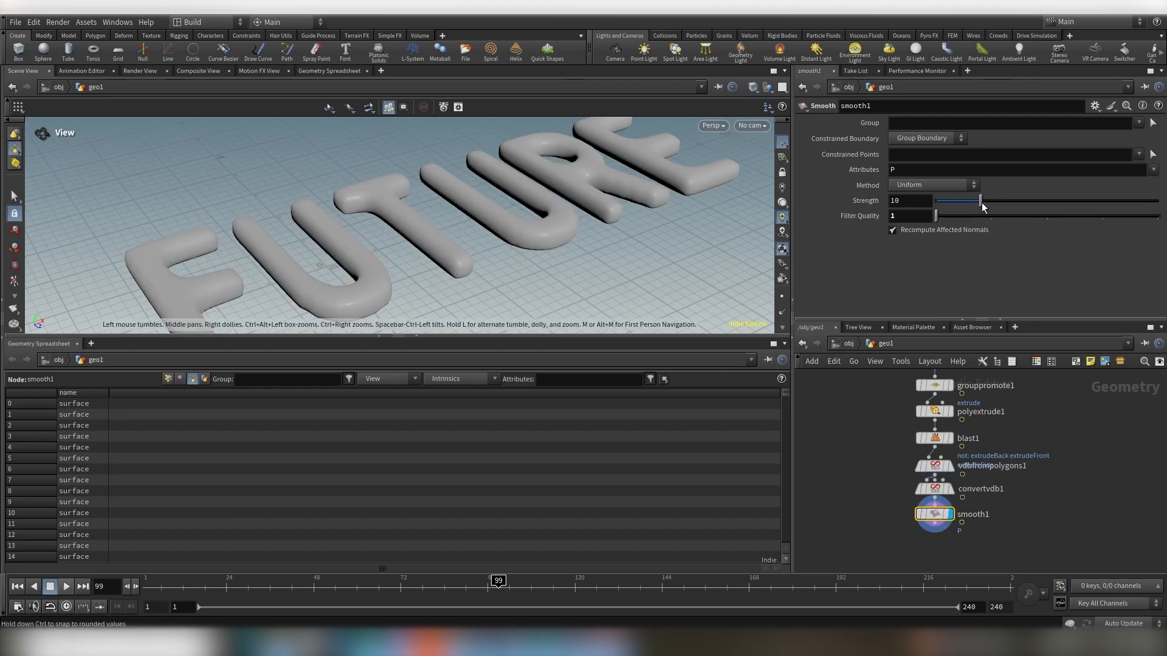
{"action": "left_click_drag", "start_coordinate": [982, 208], "coordinate": [950, 207]}
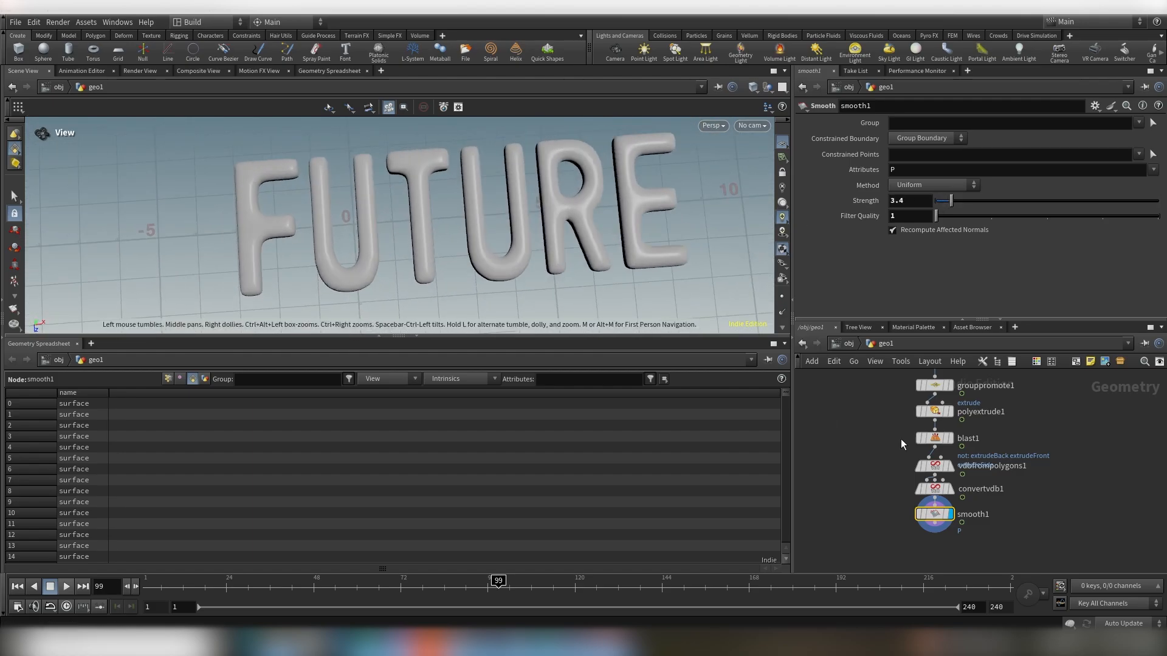
{"action": "left_click", "coordinate": [935, 466]}
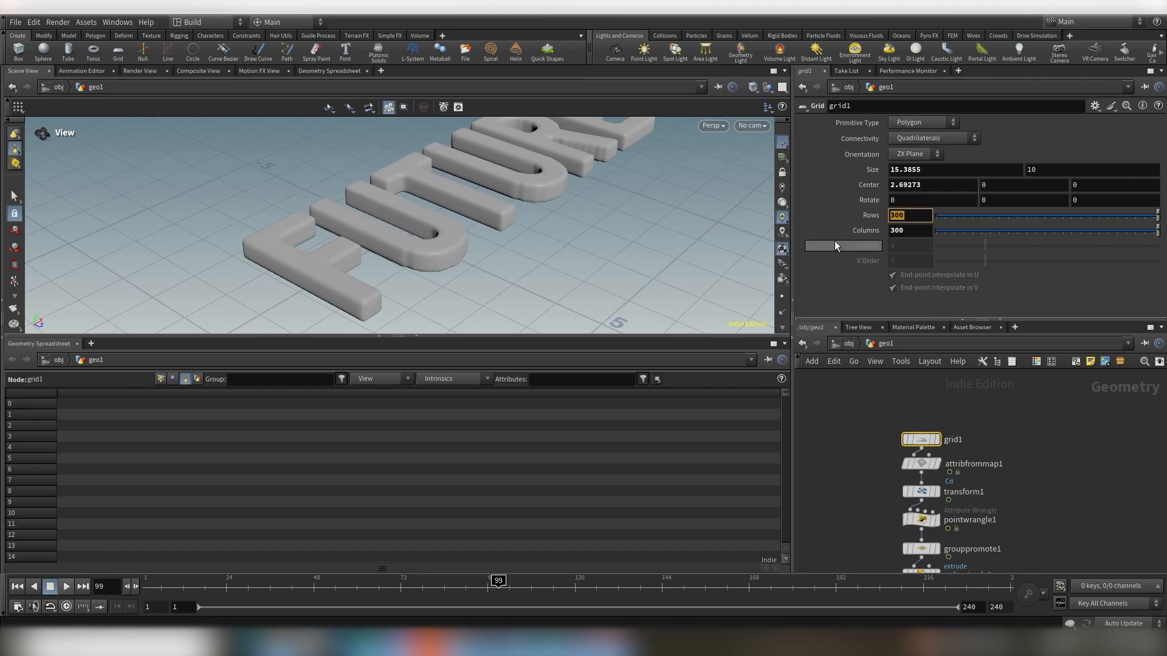
- Set grid1's row count to 600
{"action": "left_click", "coordinate": [909, 229]}
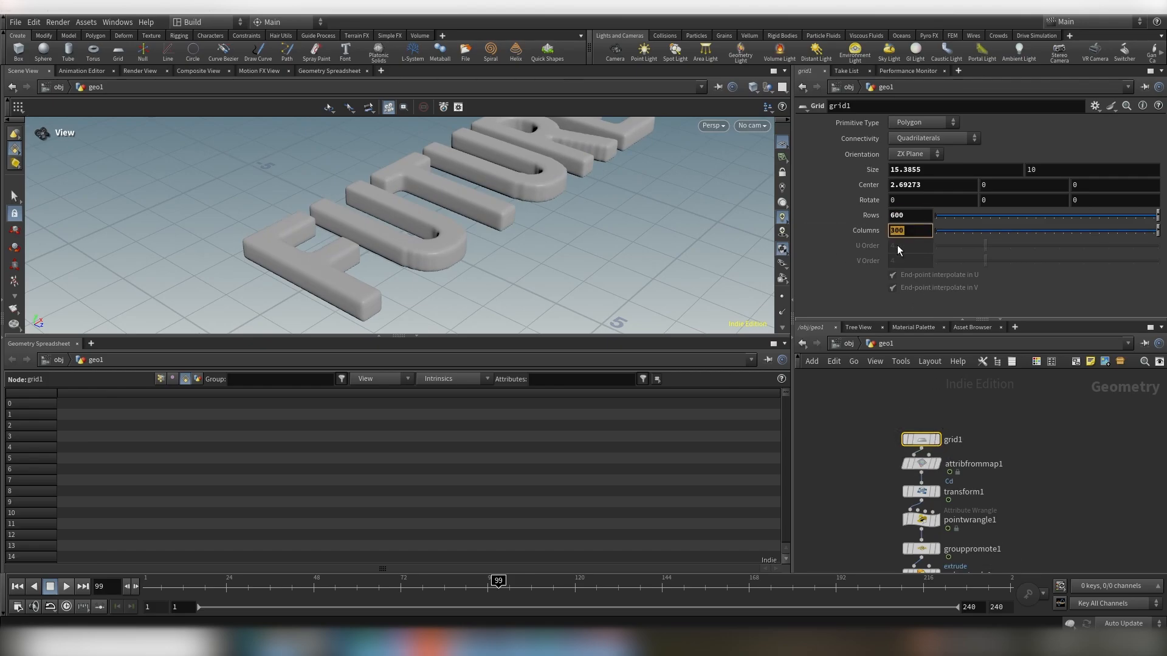
{"action": "type", "text": "600"}
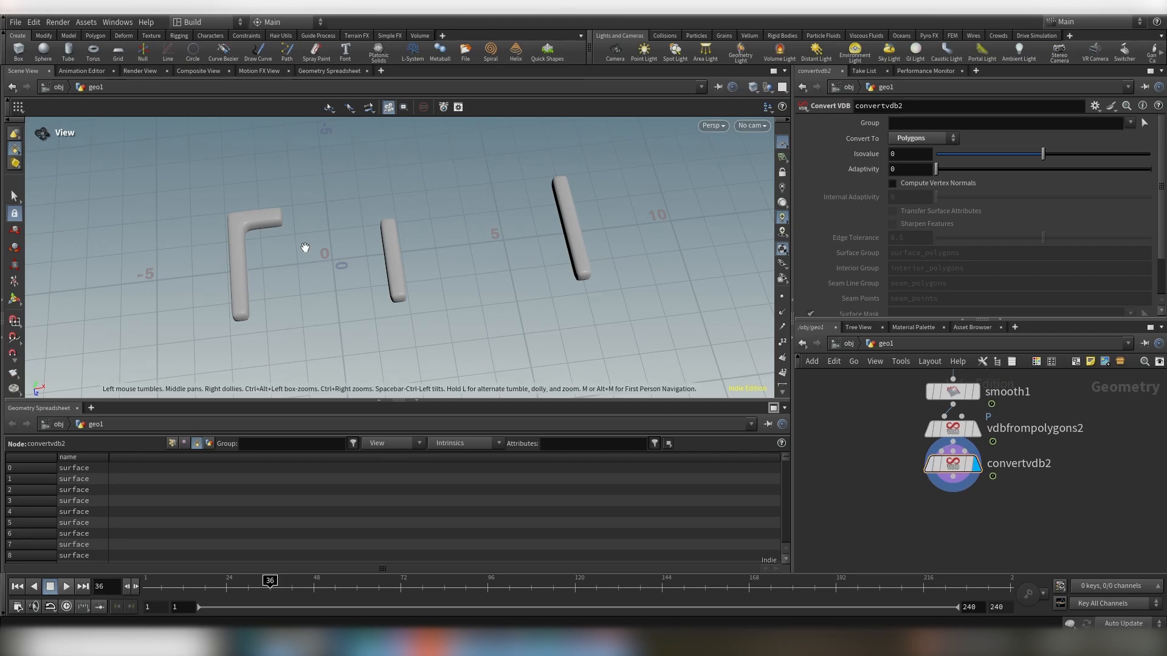
- Scrub the loaded Test.abc animation to a later frame, play it, then return to frame one
{"action": "left_click_drag", "start_coordinate": [952, 480], "coordinate": [956, 524]}
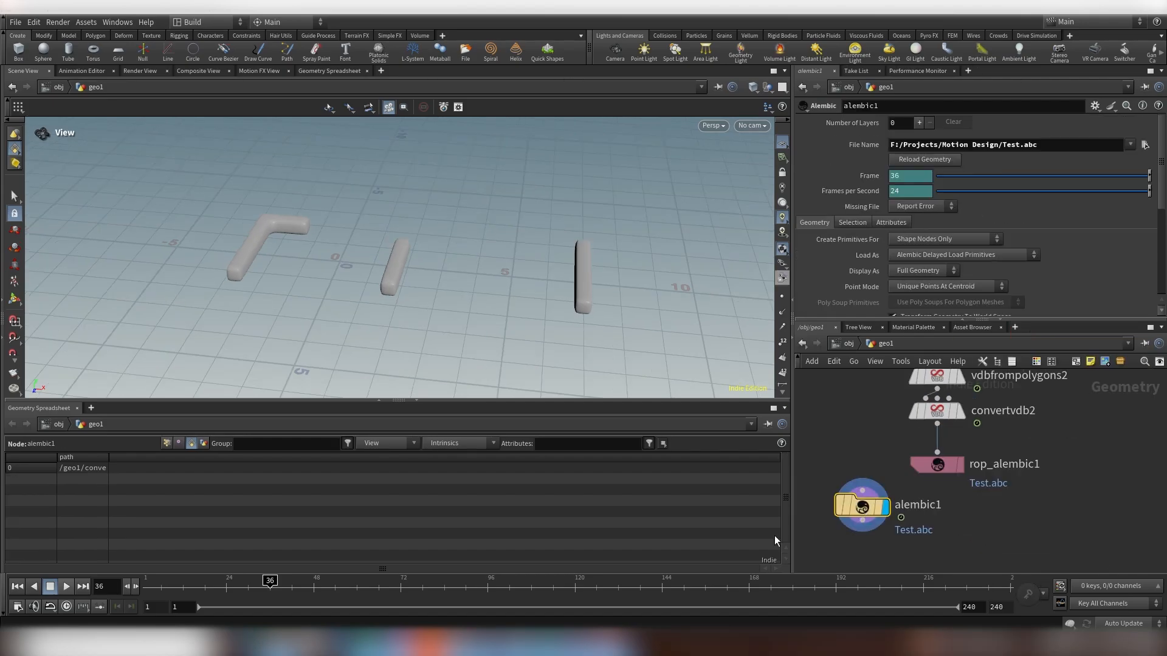
{"action": "left_click_drag", "start_coordinate": [270, 580], "coordinate": [509, 580]}
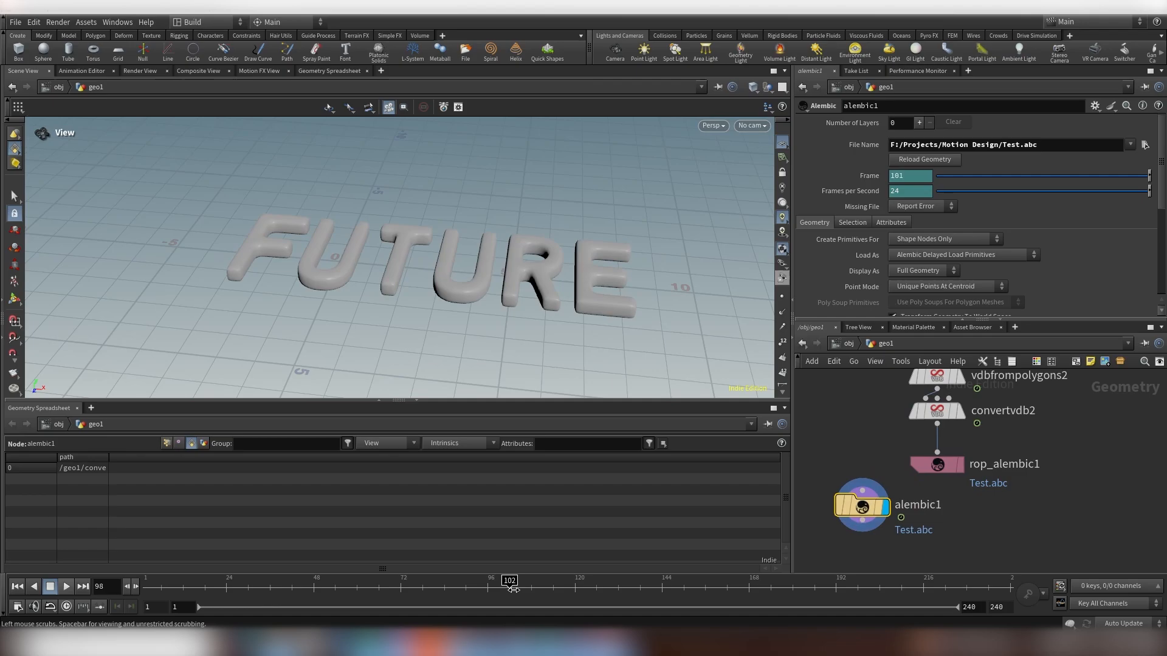
{"action": "left_click", "coordinate": [65, 587]}
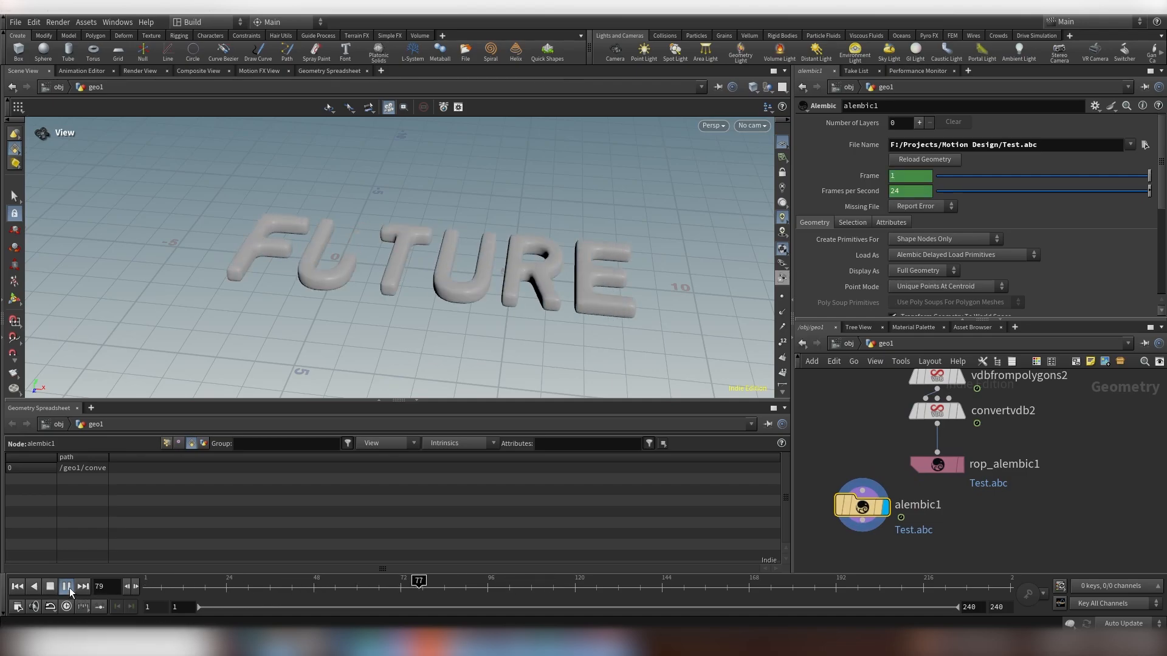
{"action": "left_click", "coordinate": [49, 587]}
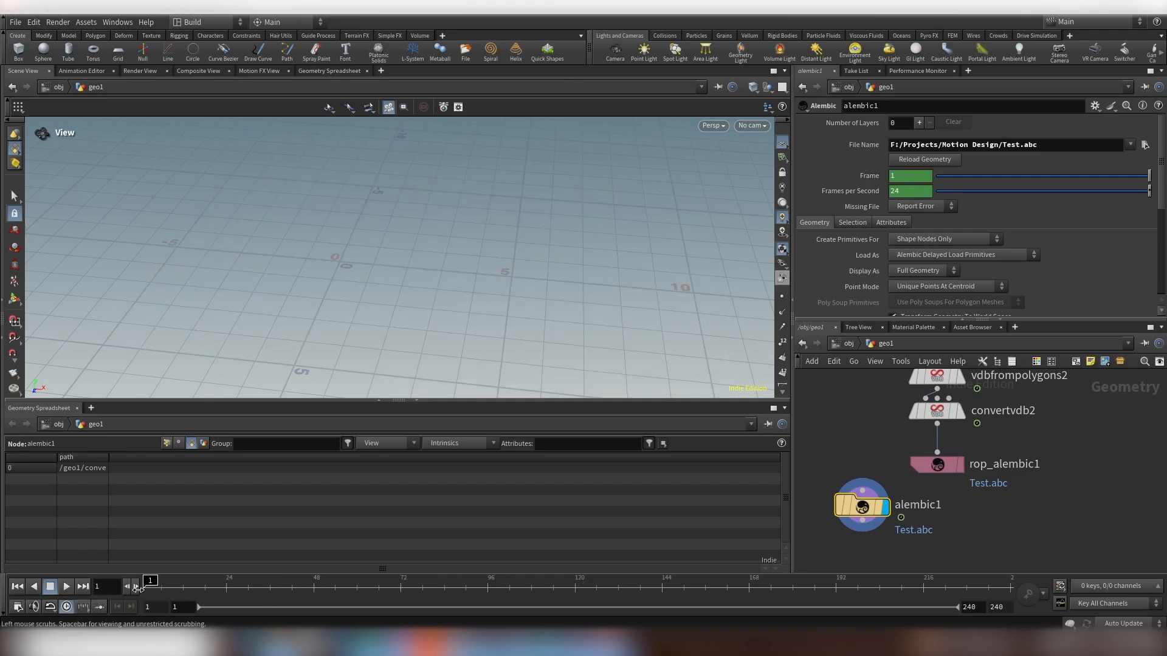
- Replay the FUTURE build-up and orbit the view around the rounded letters
{"action": "left_click", "coordinate": [66, 587]}
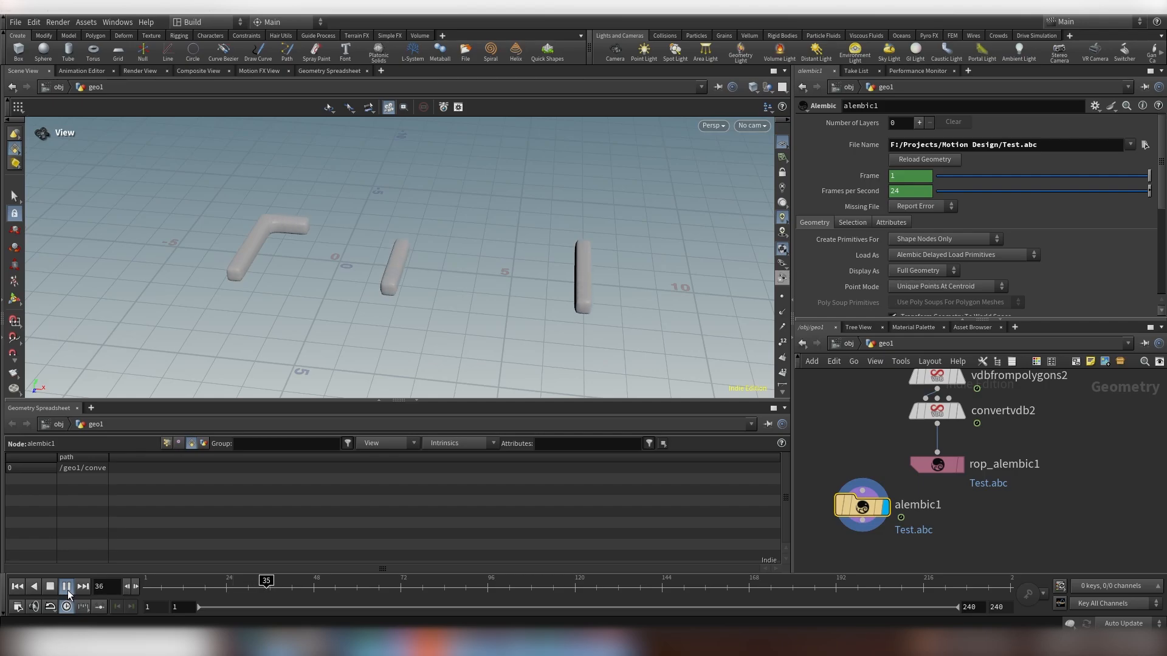
{"action": "left_click", "coordinate": [49, 587]}
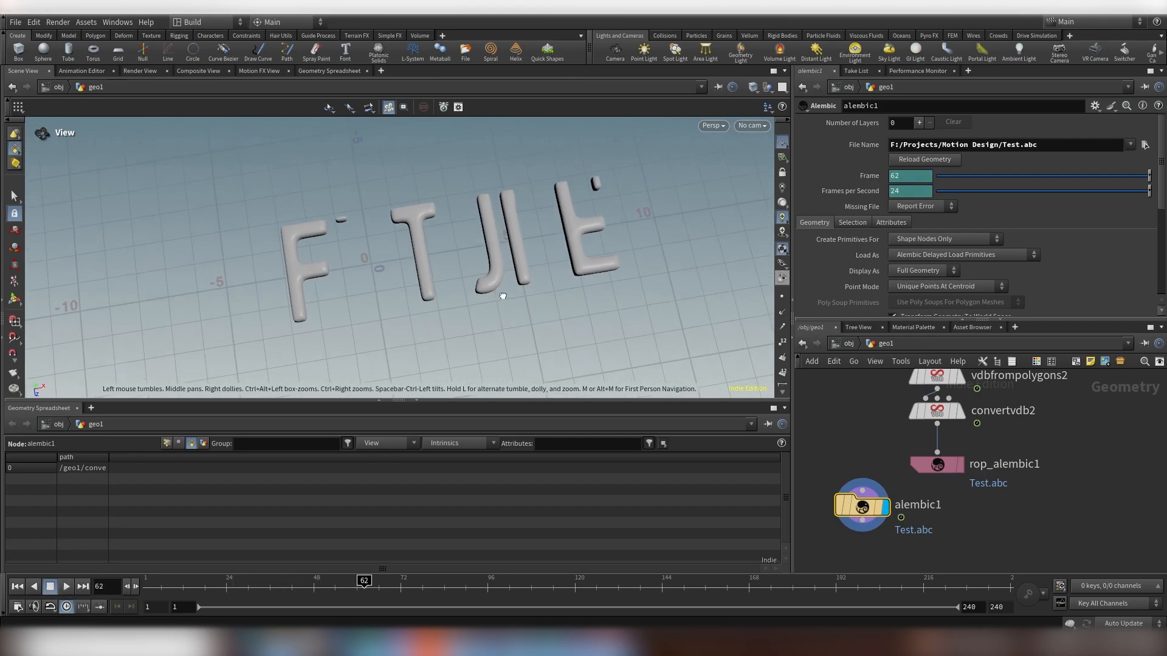
{"action": "left_click", "coordinate": [67, 586]}
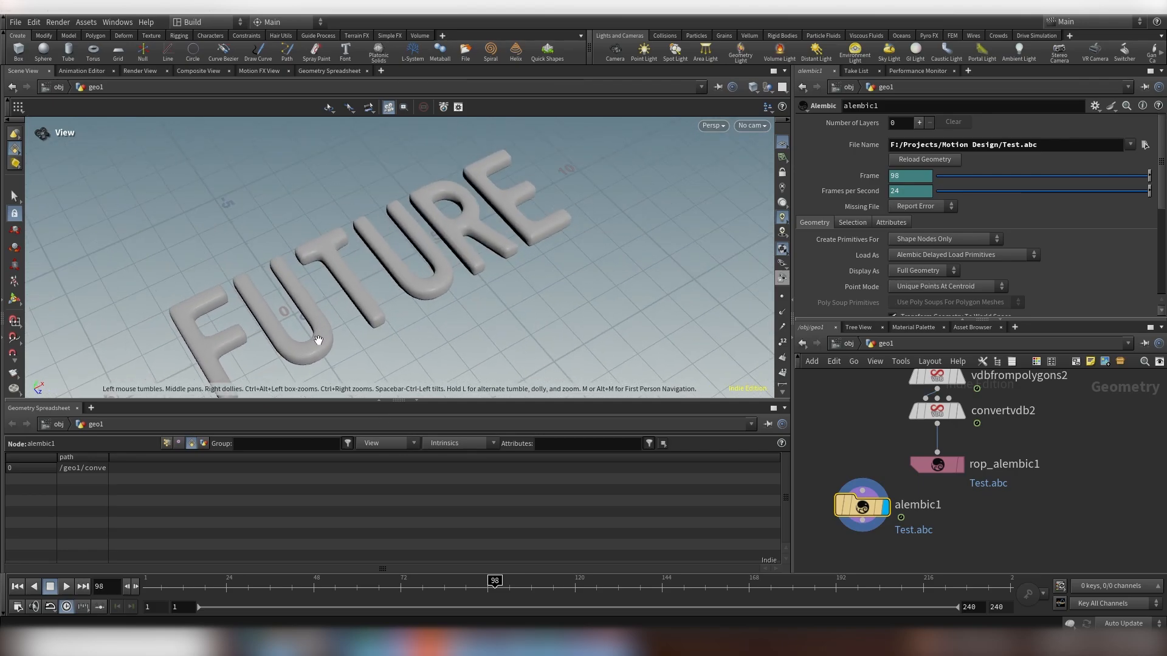
{"action": "left_click_drag", "start_coordinate": [318, 340], "coordinate": [421, 320]}
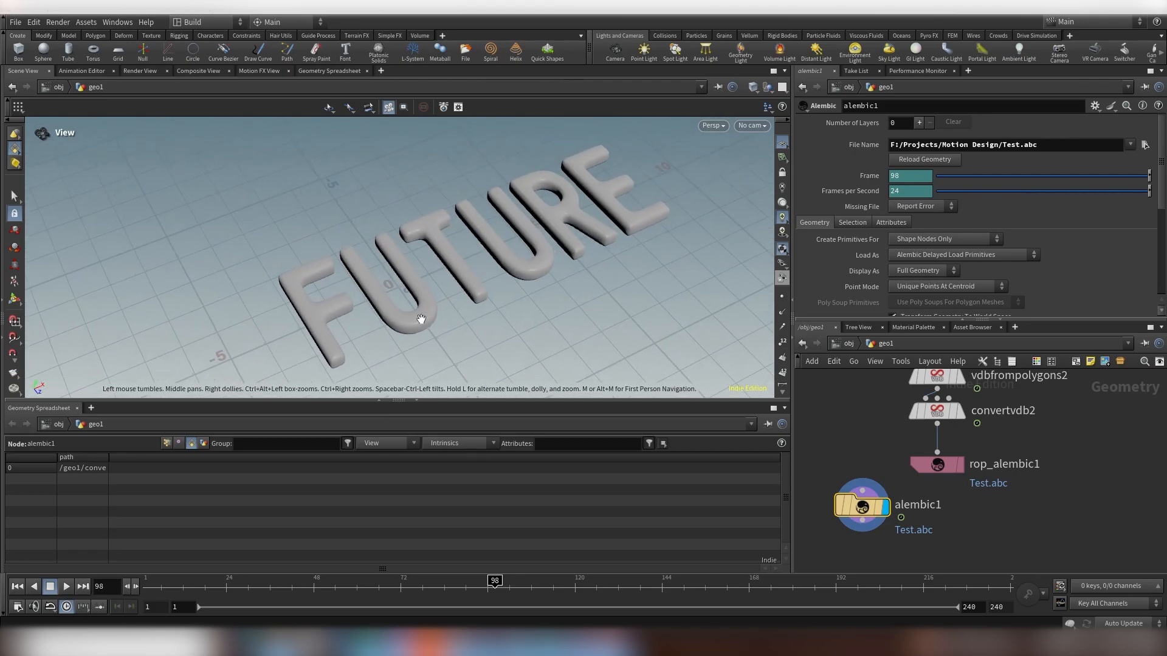
{"action": "left_click_drag", "start_coordinate": [417, 321], "coordinate": [395, 308]}
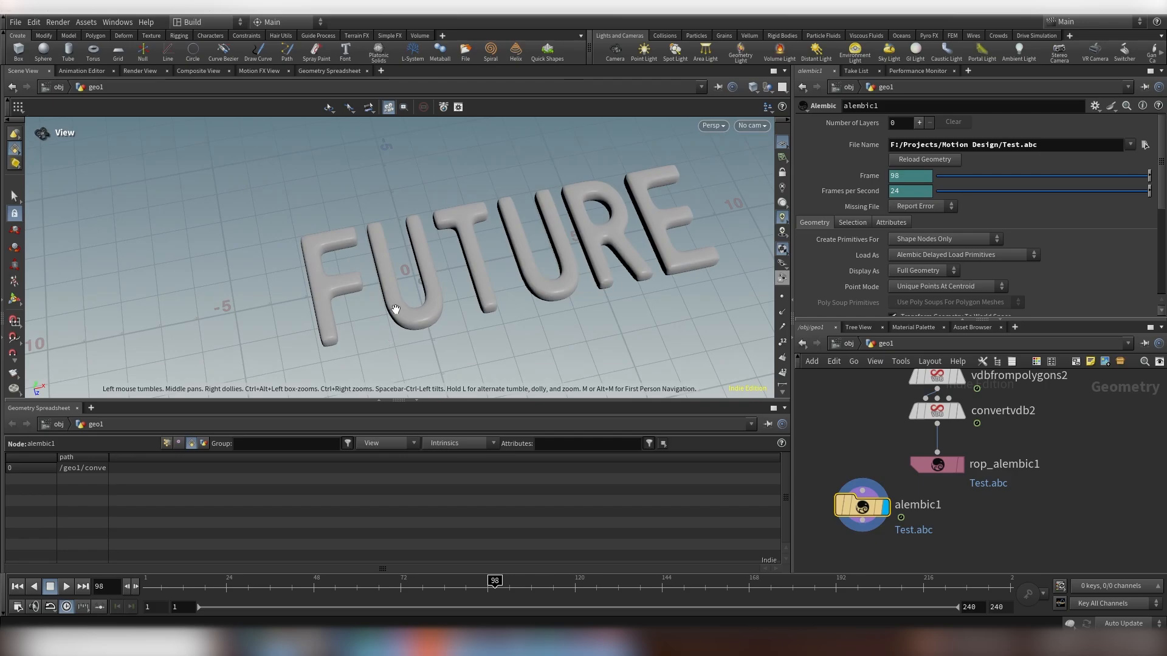